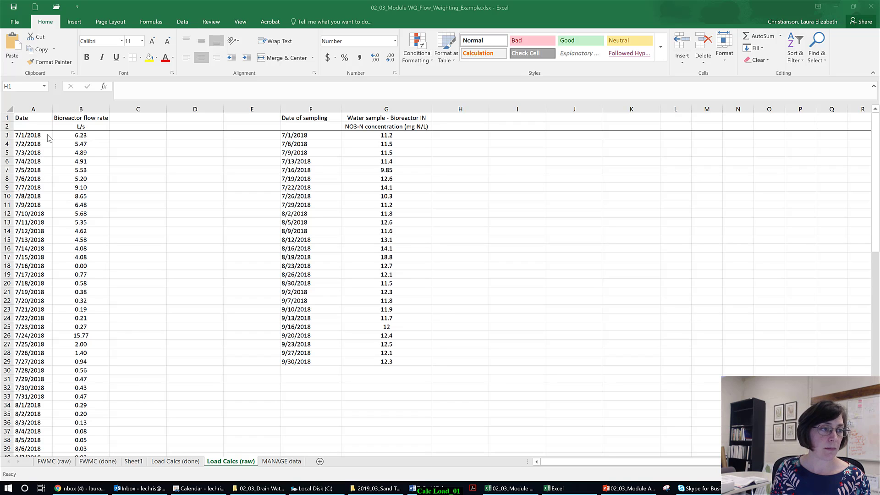
Step: Head column C 'incremental discharge' with units L, and widen the column to fit
drag(32, 135, 32, 143)
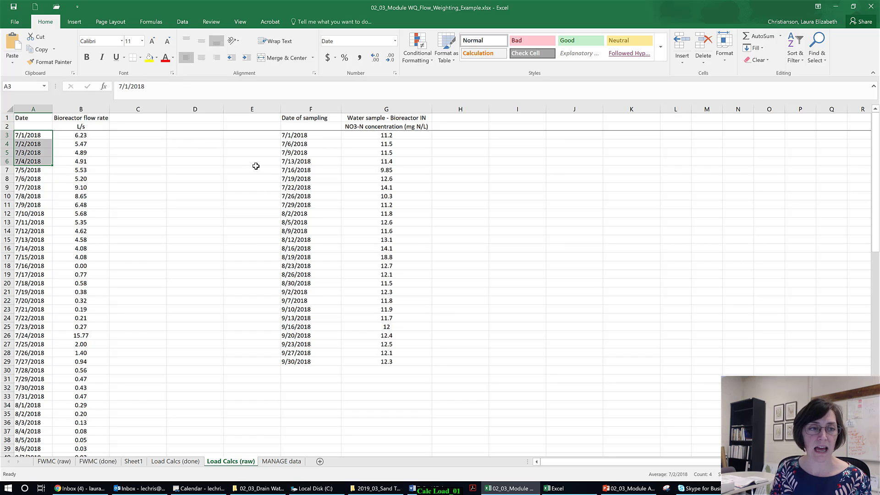
mouse_move(315, 128)
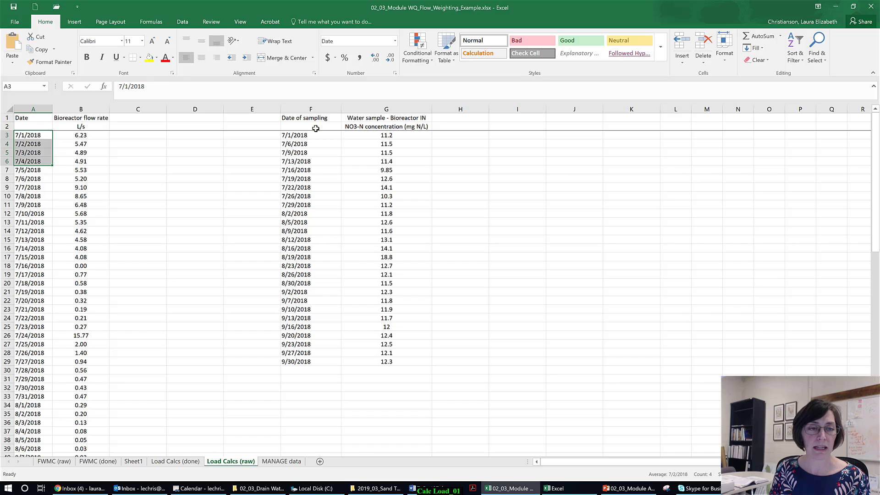
mouse_move(355, 136)
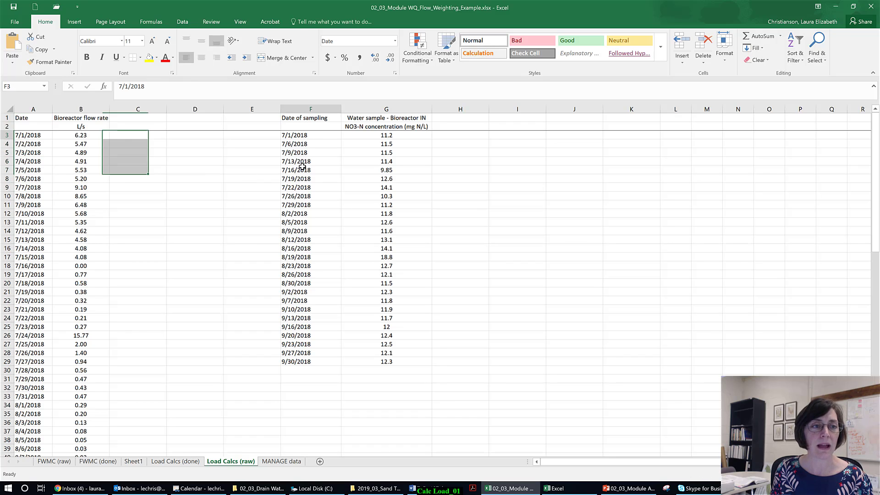
drag(293, 135, 292, 169)
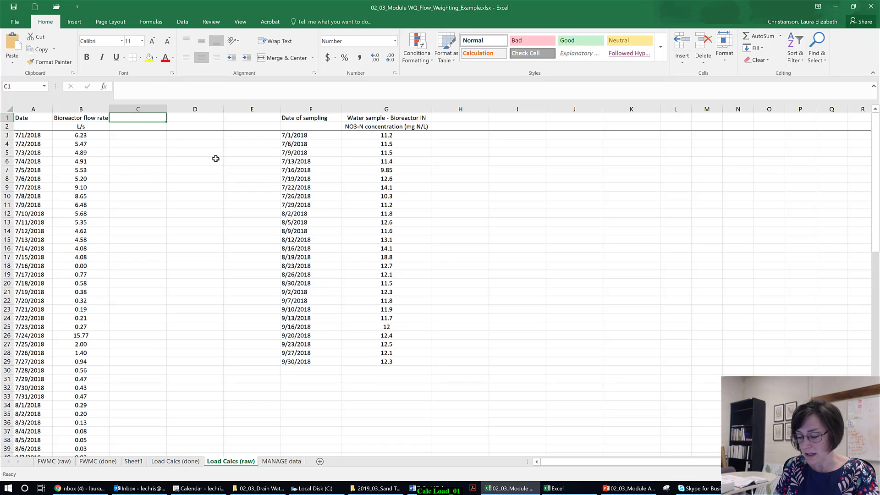
text(increment)
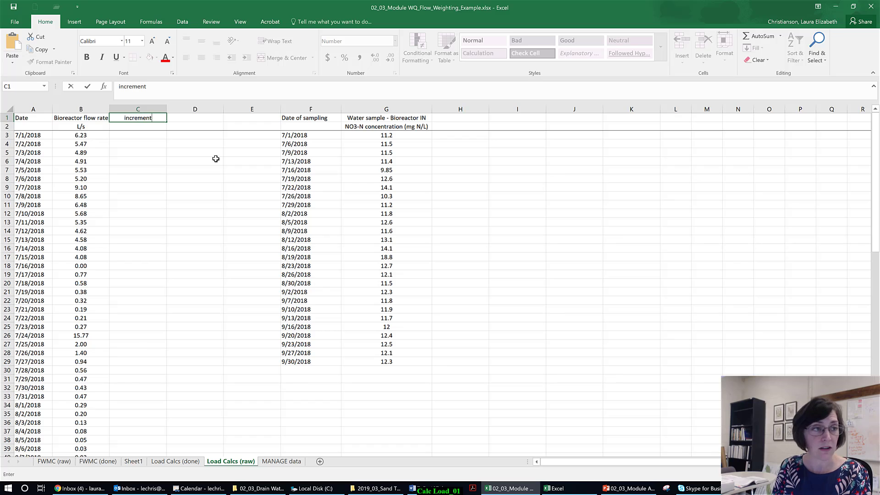
text(al)
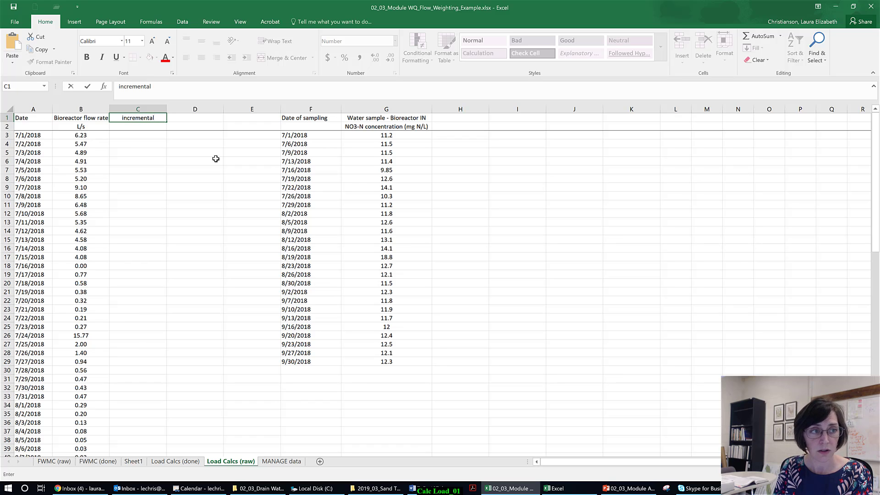
text(discharg)
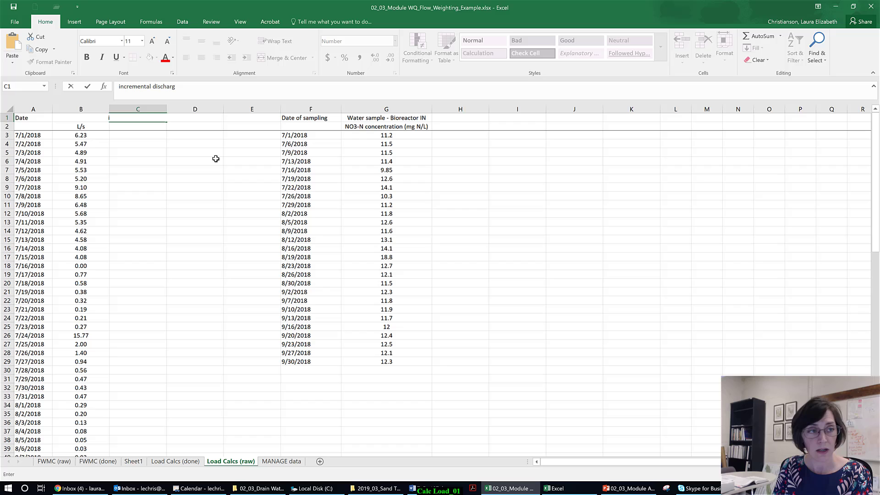
key(Enter)
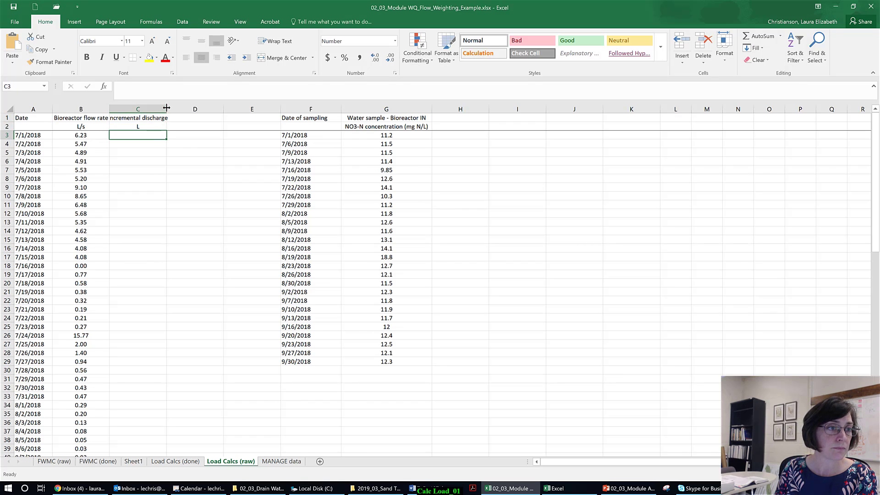
drag(166, 108, 175, 108)
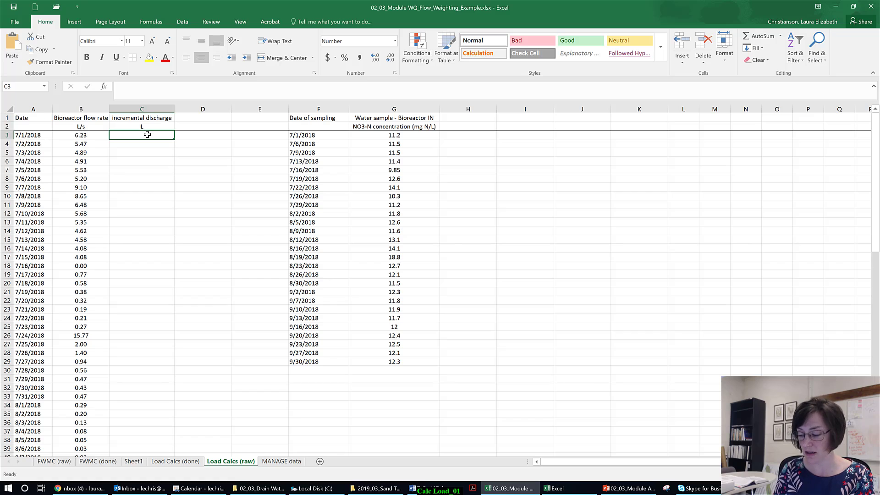
Step: Enter =B3*86400 in C3 and fill it down for every date
text(=B3)
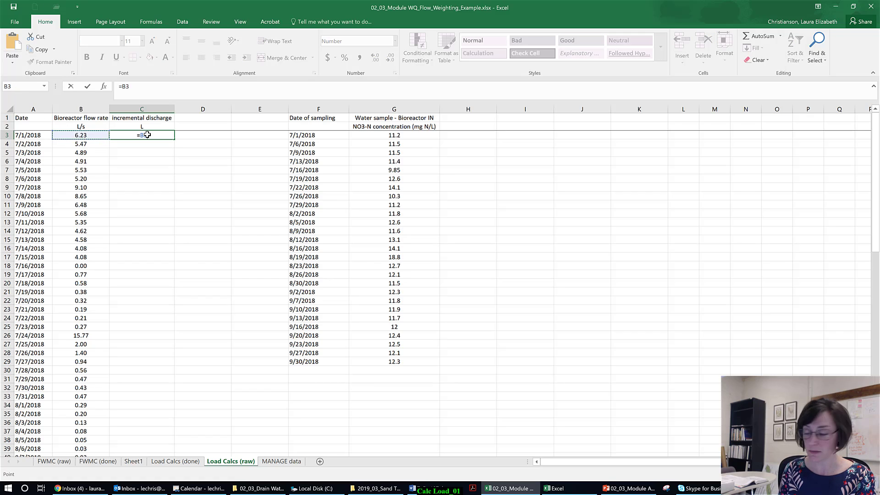
text(*86400)
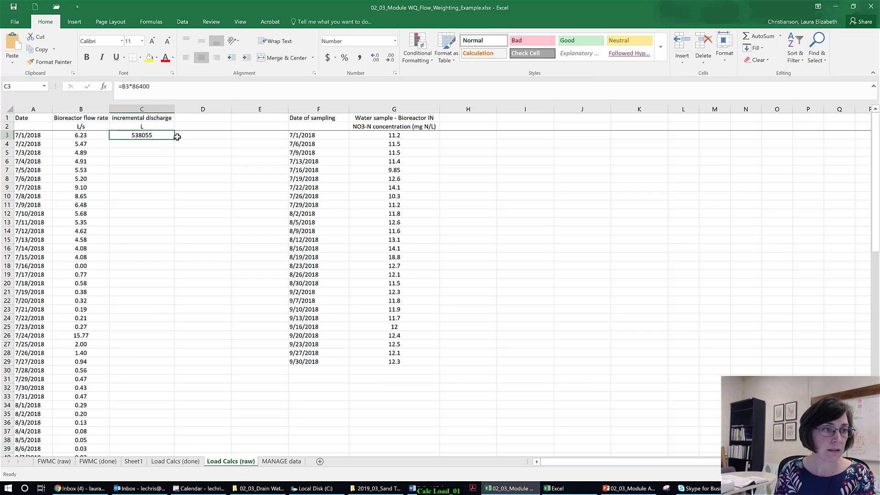
drag(172, 139, 173, 452)
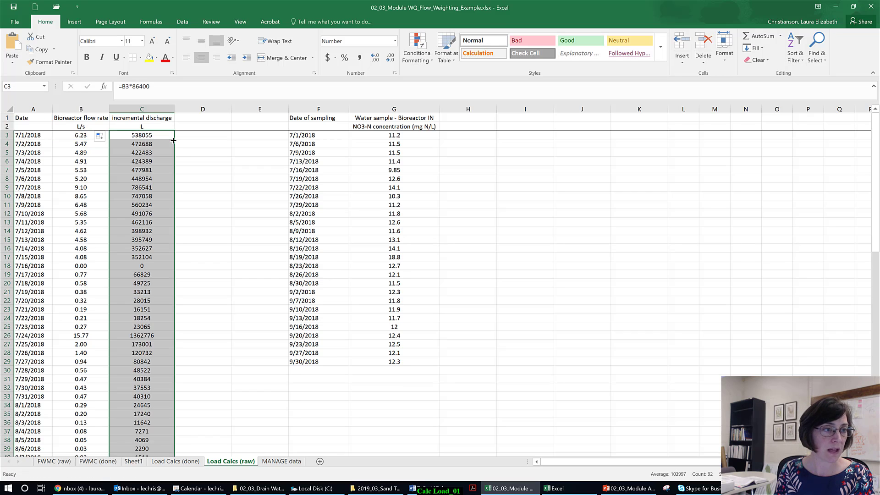
mouse_move(184, 123)
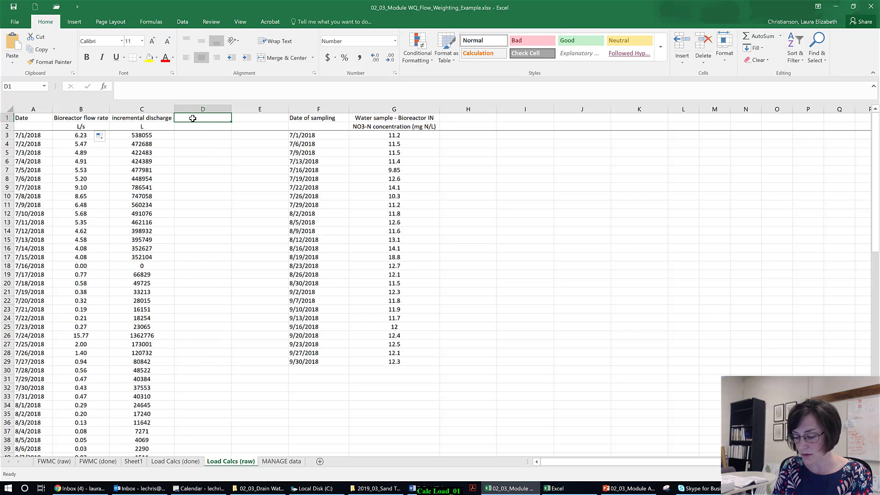
Step: Head column D 'Cumulative discharge' (L) and fill a running total starting =C3, =D3+C4
text(Cumulative discharge)
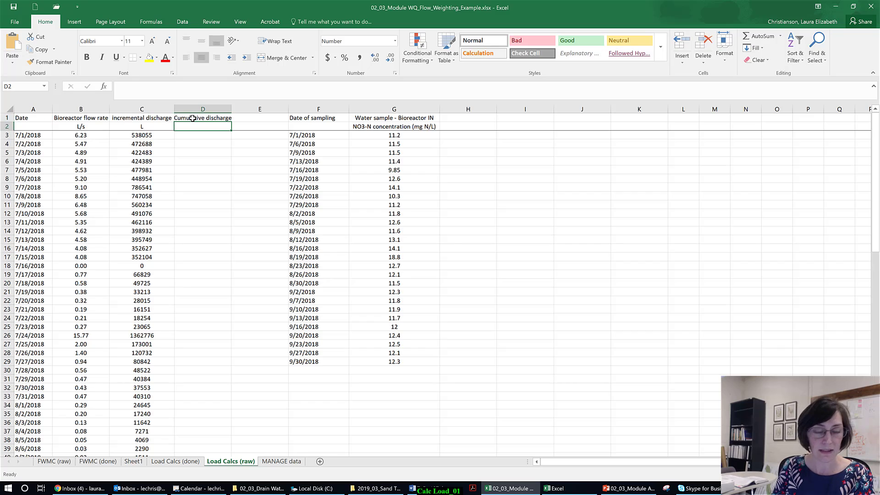
text(L)
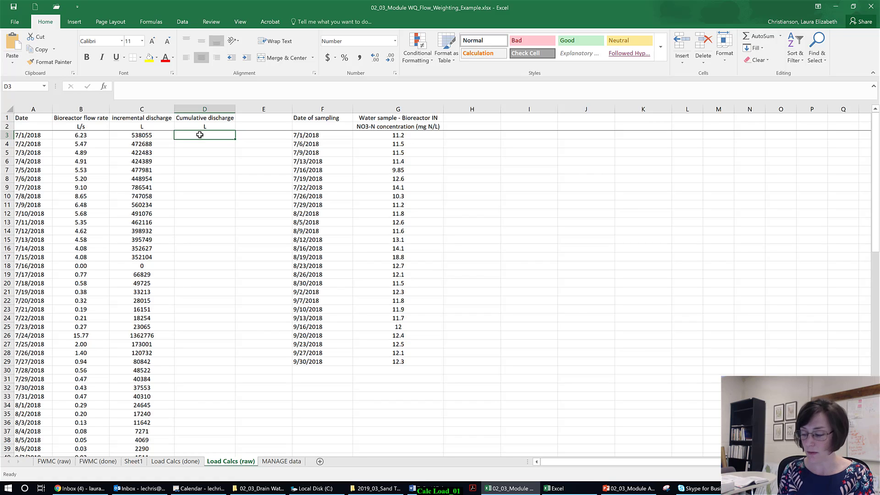
text(=C3)
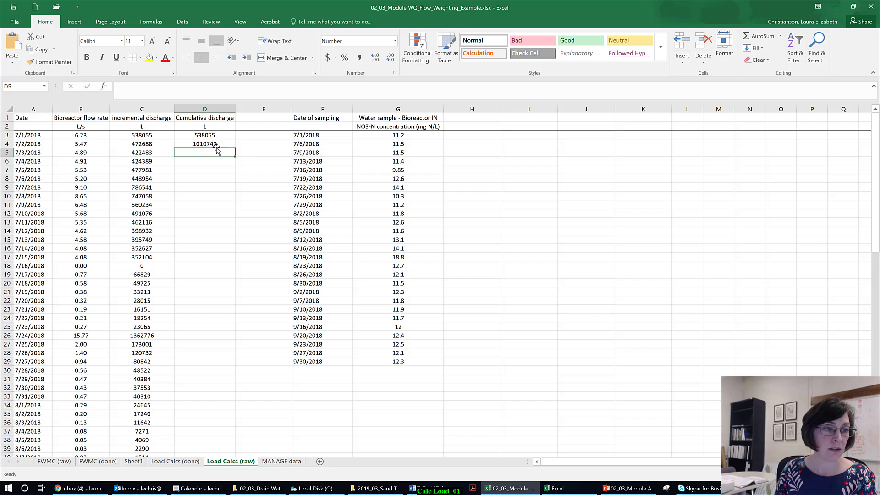
drag(204, 143, 204, 451)
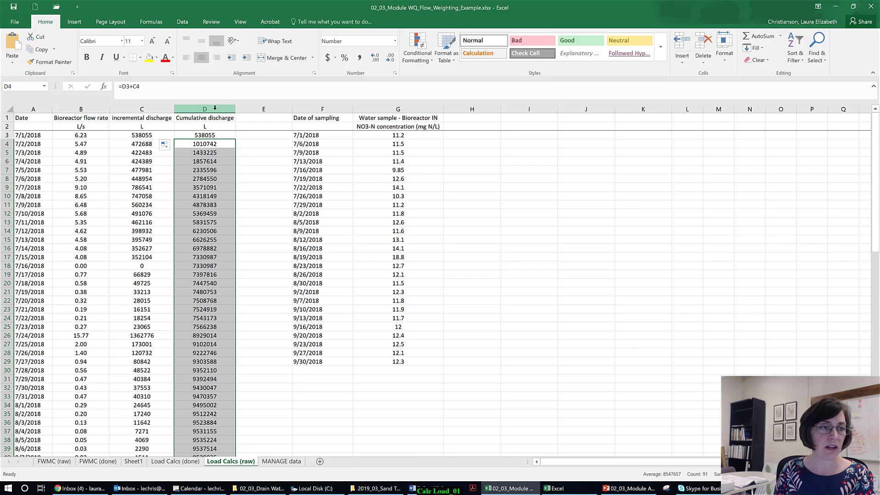
click(204, 109)
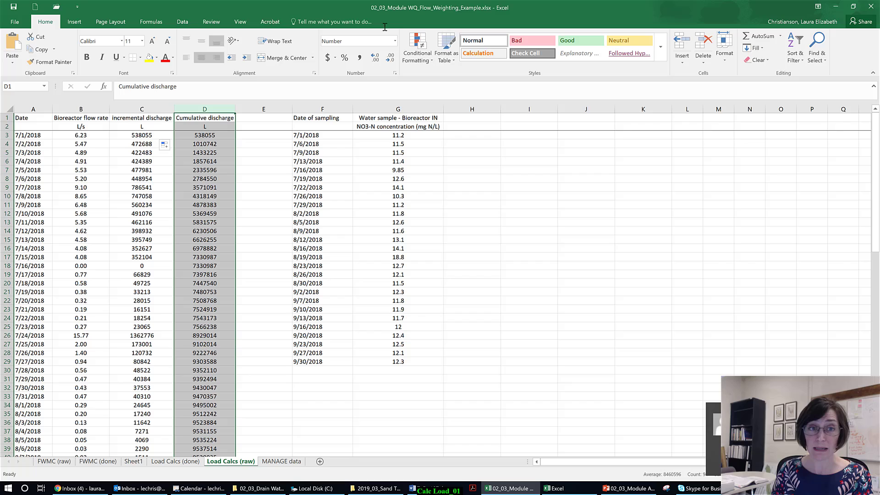
click(417, 48)
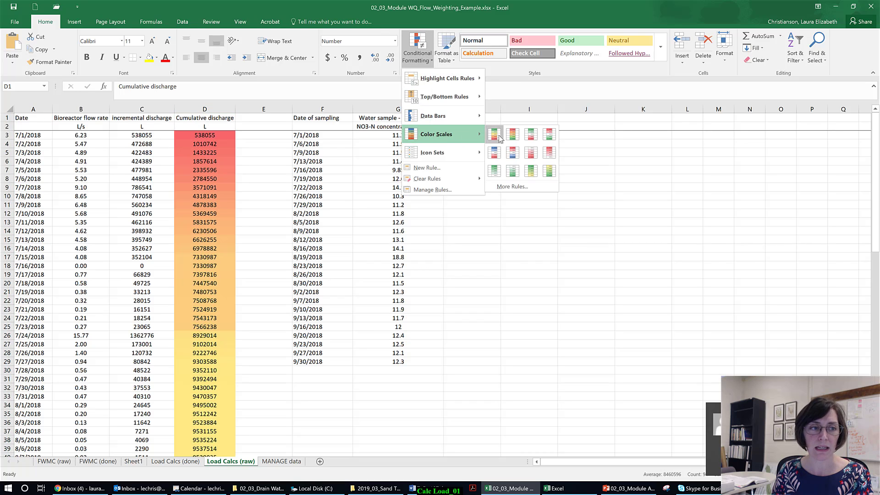
click(263, 186)
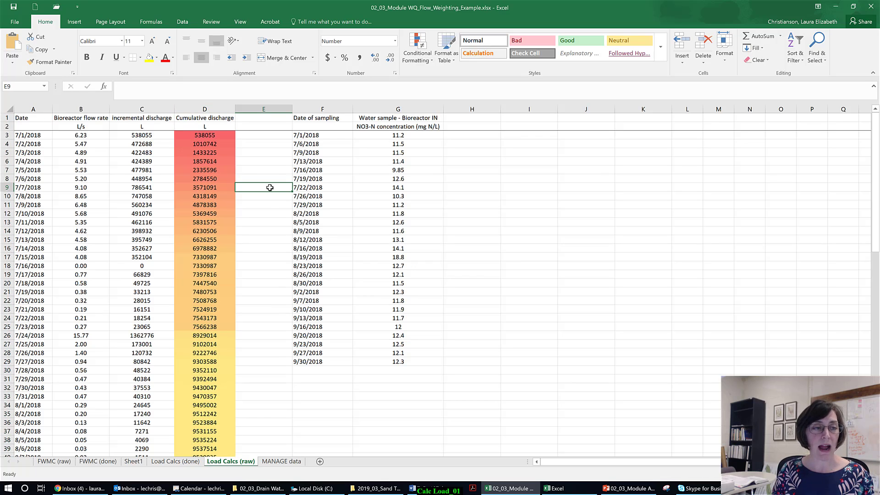
scroll(down, 3)
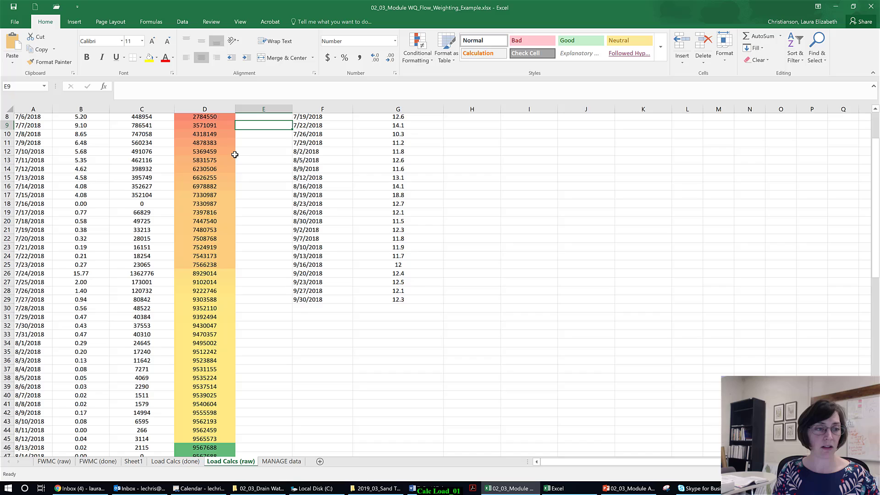
scroll(down, 3)
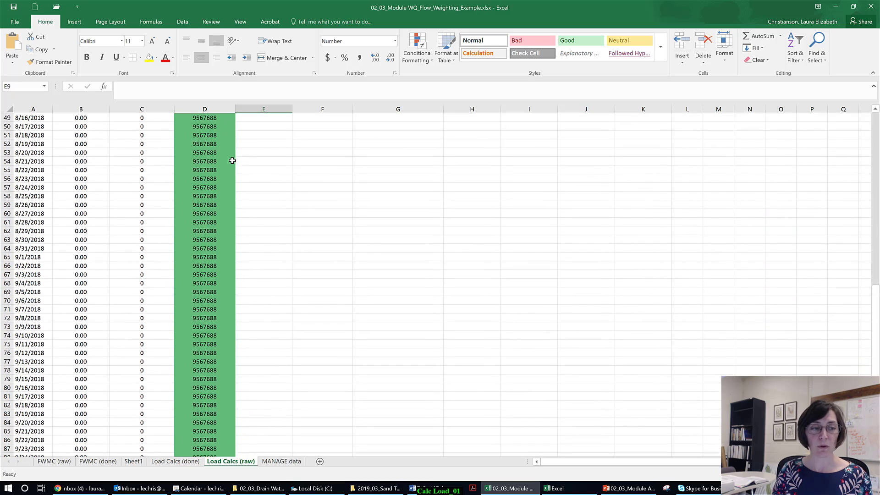
scroll(down, 3)
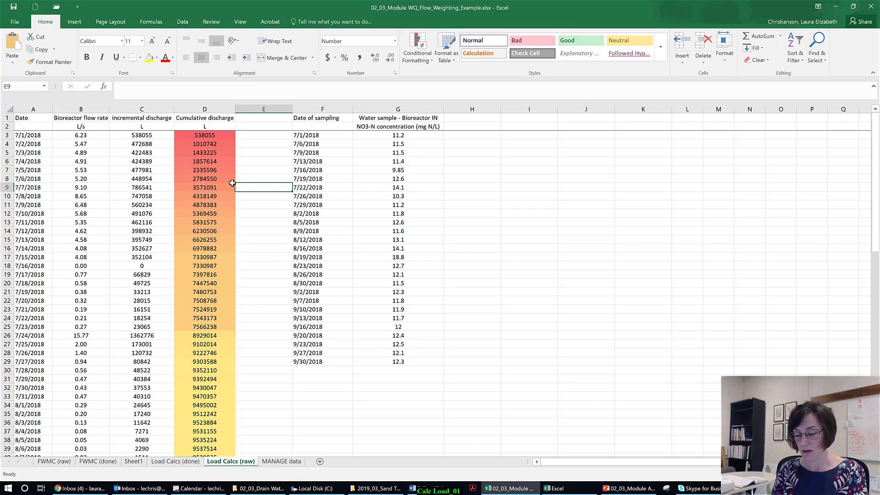
click(205, 109)
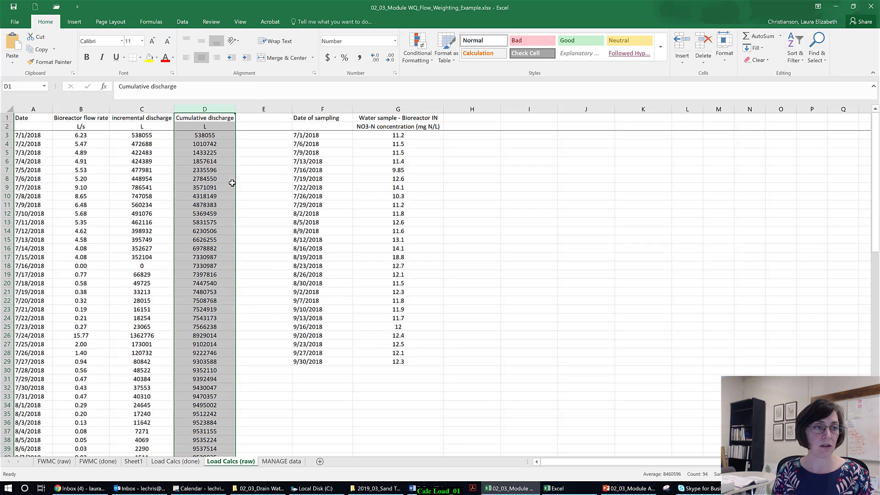
mouse_move(258, 170)
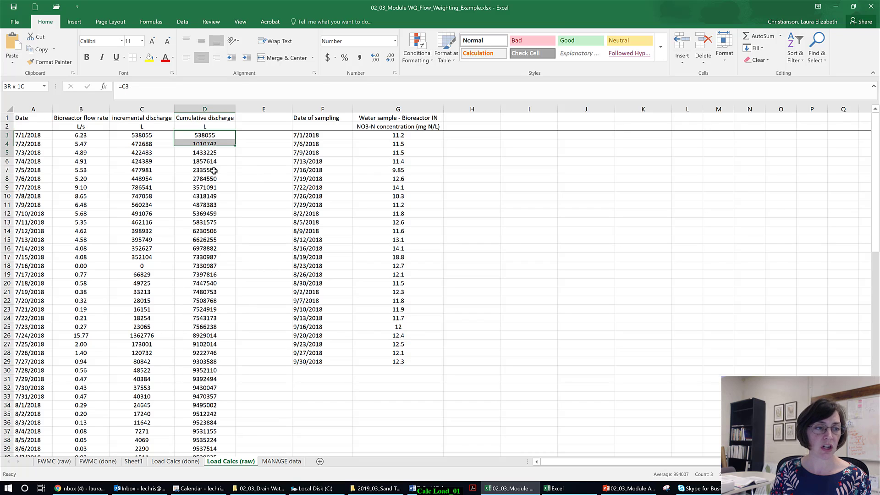
drag(205, 135, 205, 257)
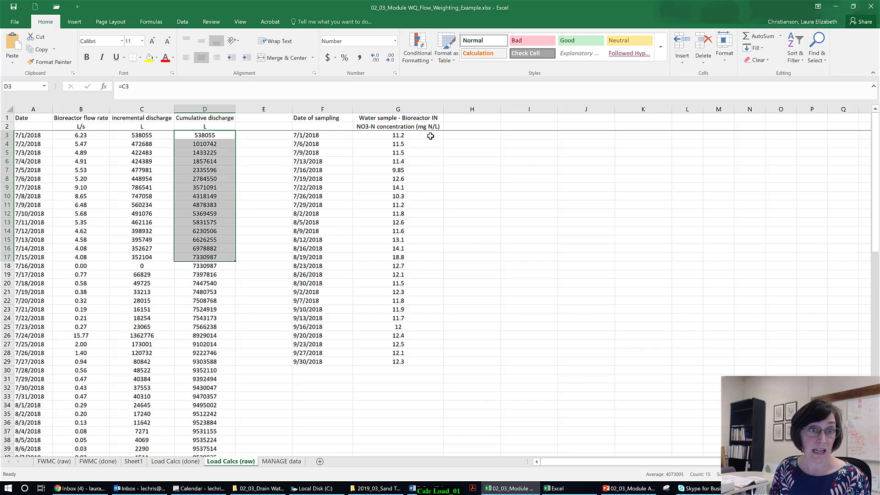
mouse_move(465, 120)
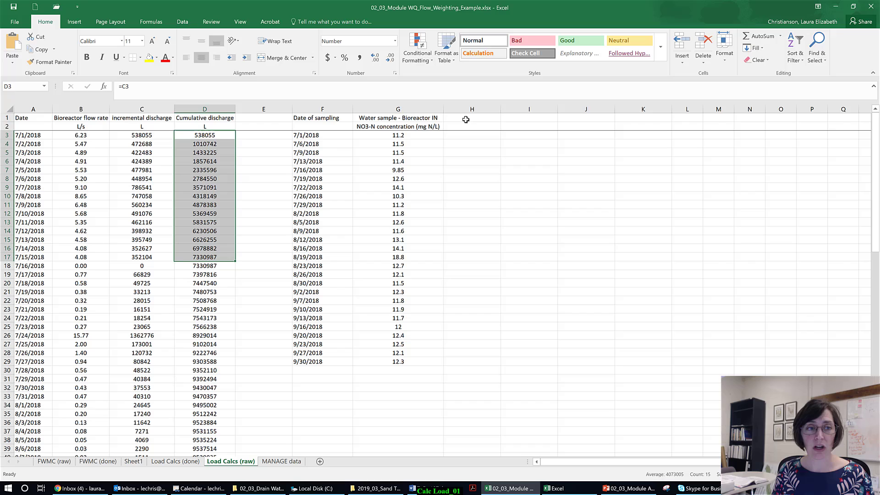
click(322, 143)
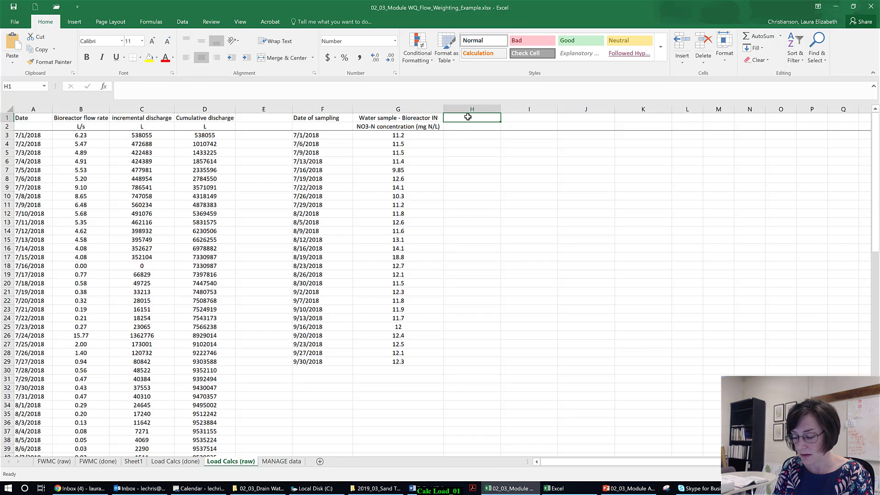
Step: Head H1 'Look up Flow' and start =INDEX(D3:D100, in H3
text(Look up)
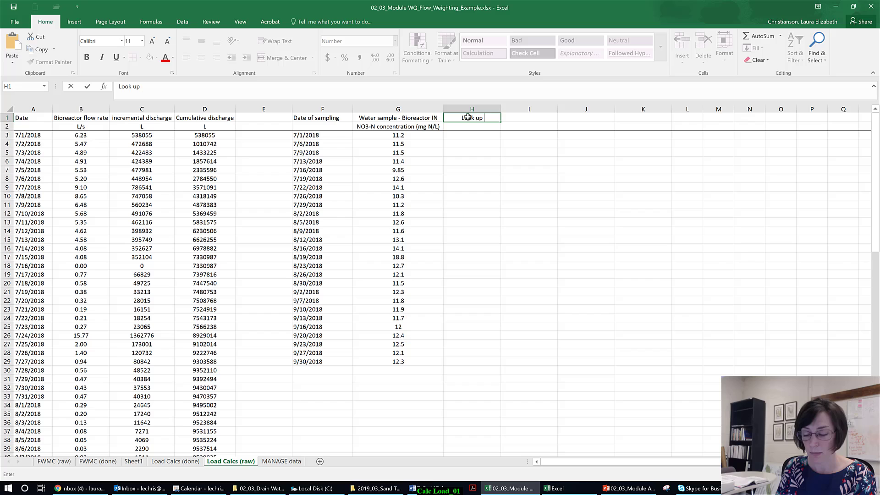
text(Flow)
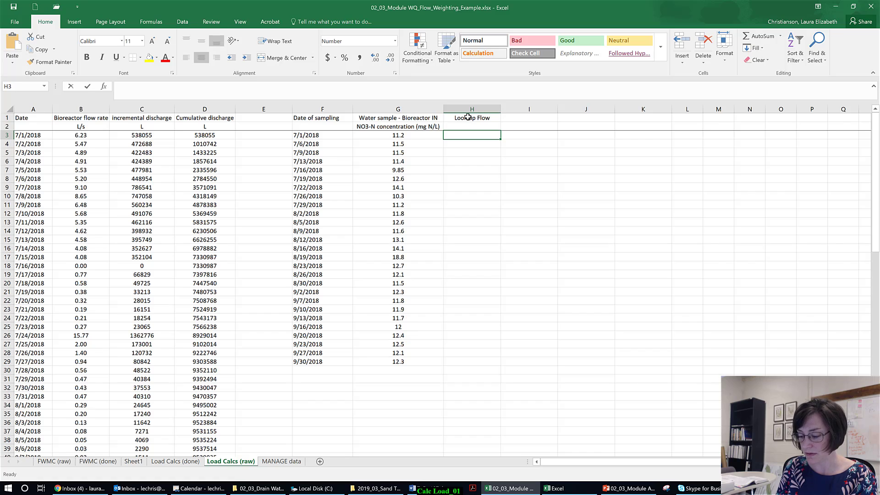
text(=index)
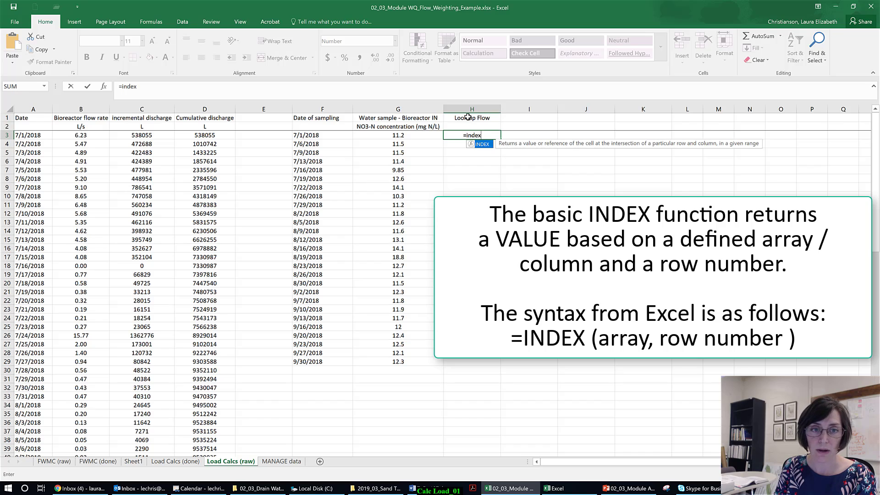
text(()
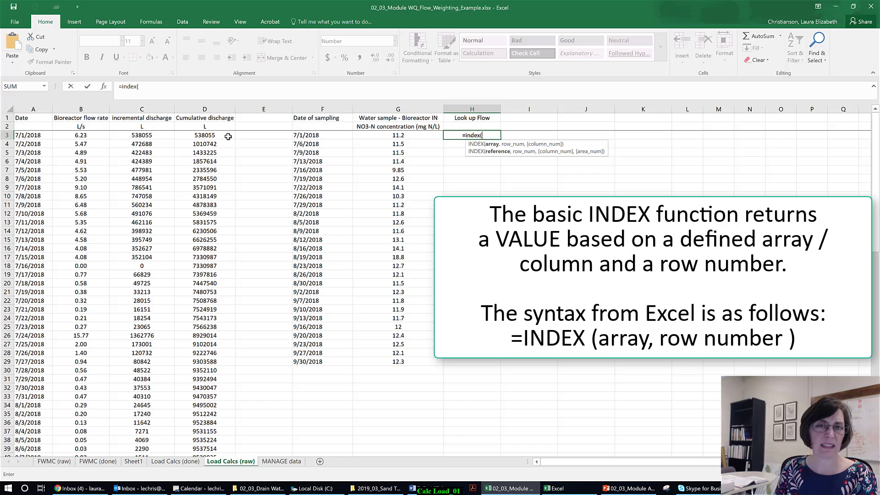
drag(205, 135, 204, 213)
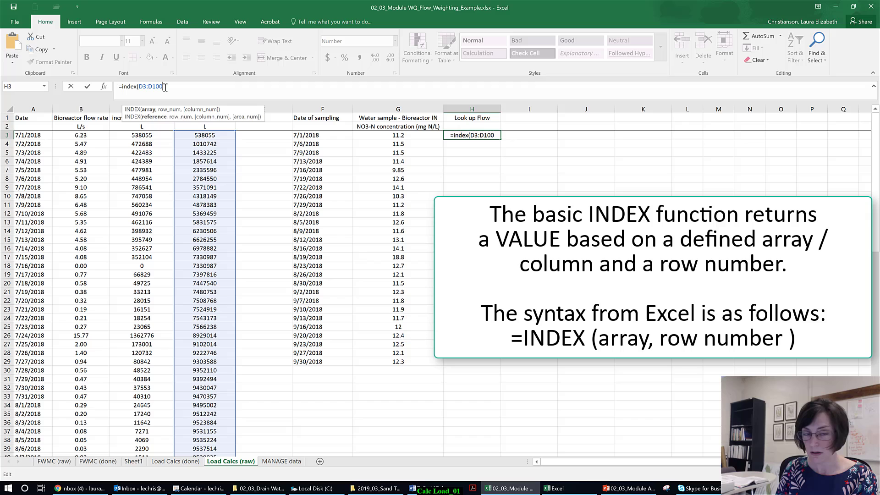
text(,)
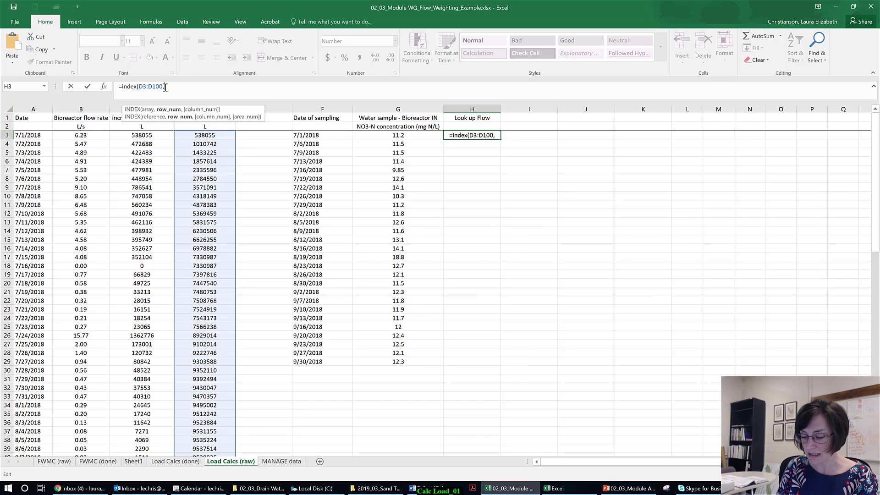
Step: Complete H3 as =INDEX(D3:D100,MATCH(F3,A3:A100,0)) for the 7/1/2018 sampling date
text(match)
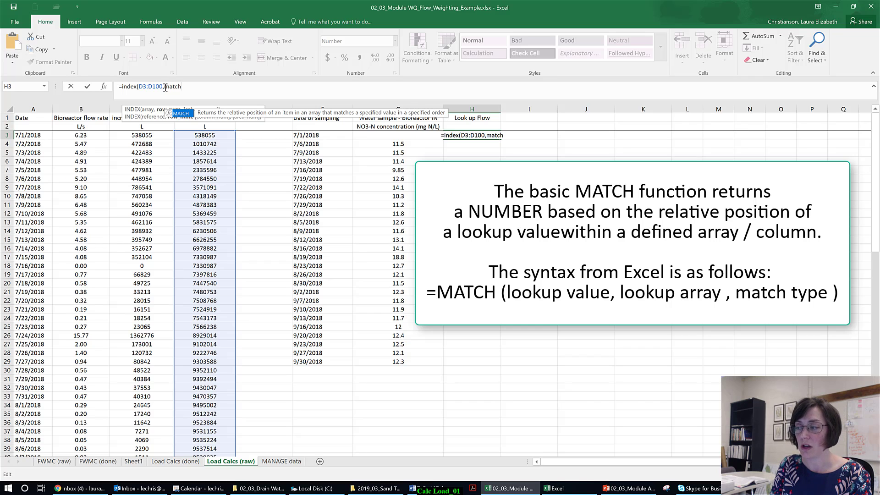
text(()
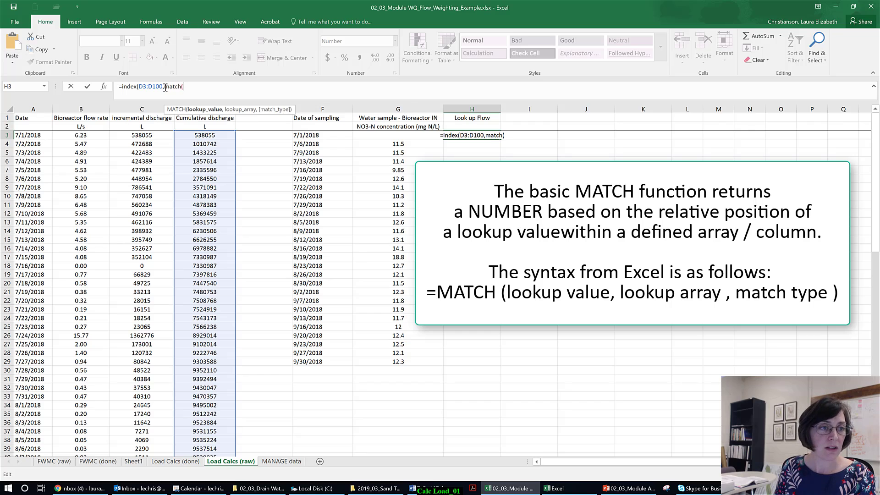
mouse_move(327, 134)
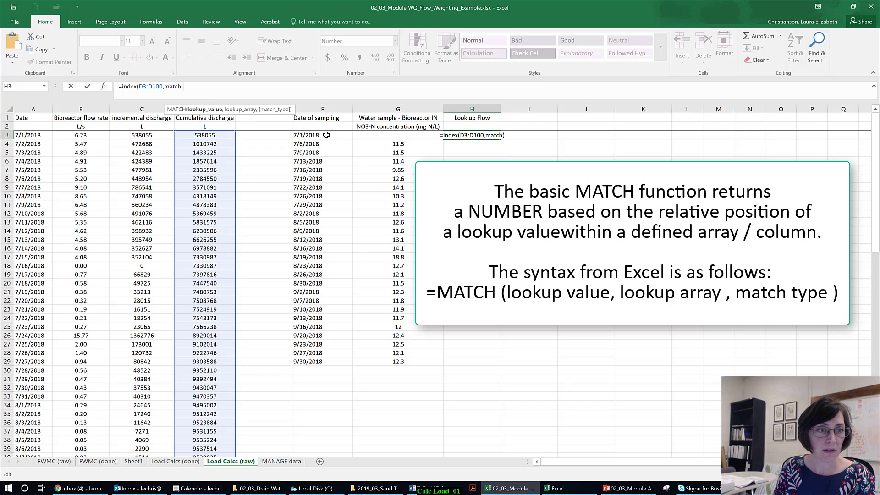
click(322, 135)
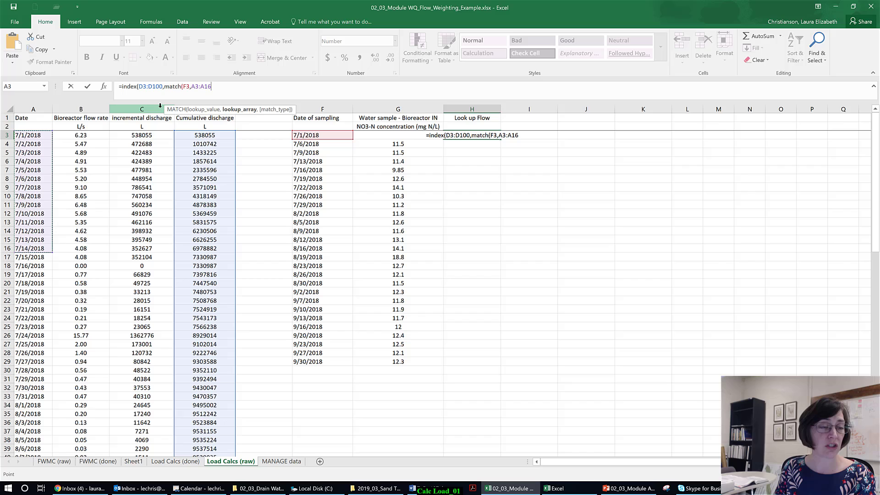
key(Backspace)
text(00)
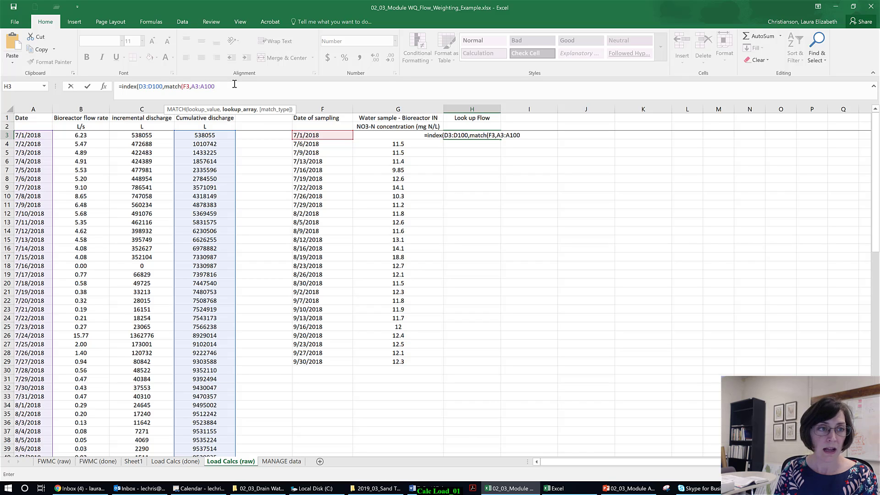
text(,)
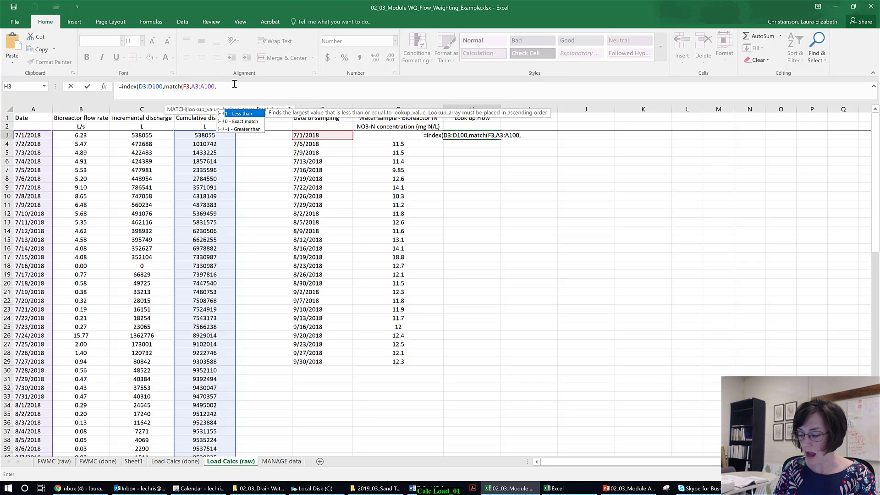
text(0)
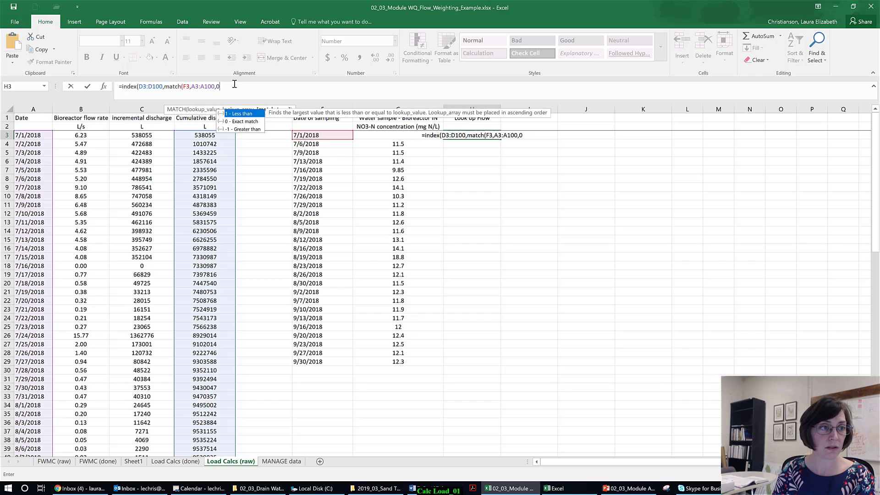
text())
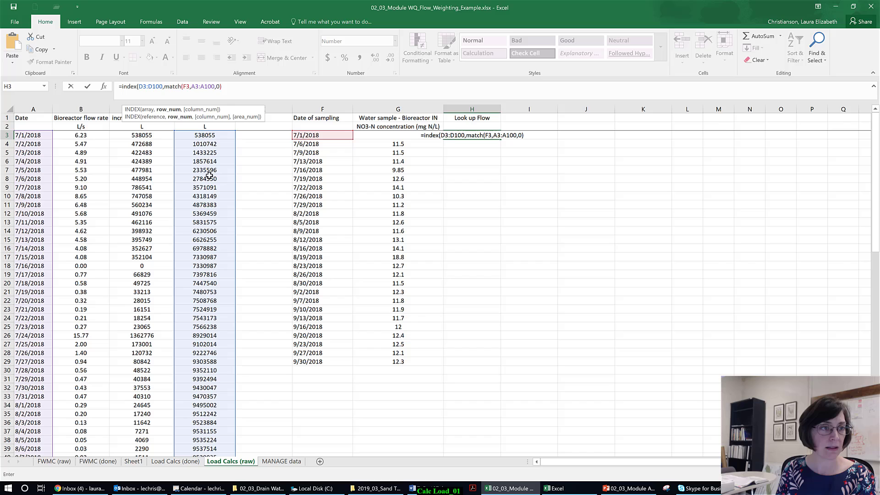
text())
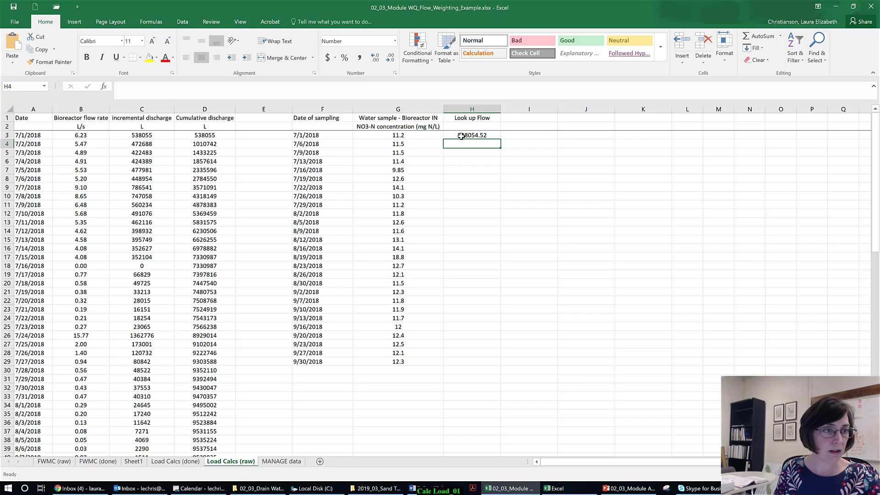
Step: Make H3's lookup ranges absolute with F4 and fill the formula down to H29
click(472, 134)
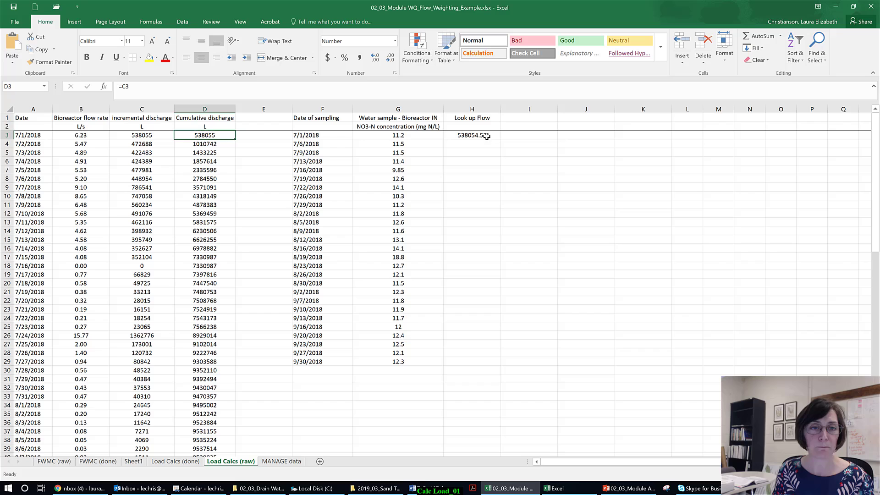
click(472, 134)
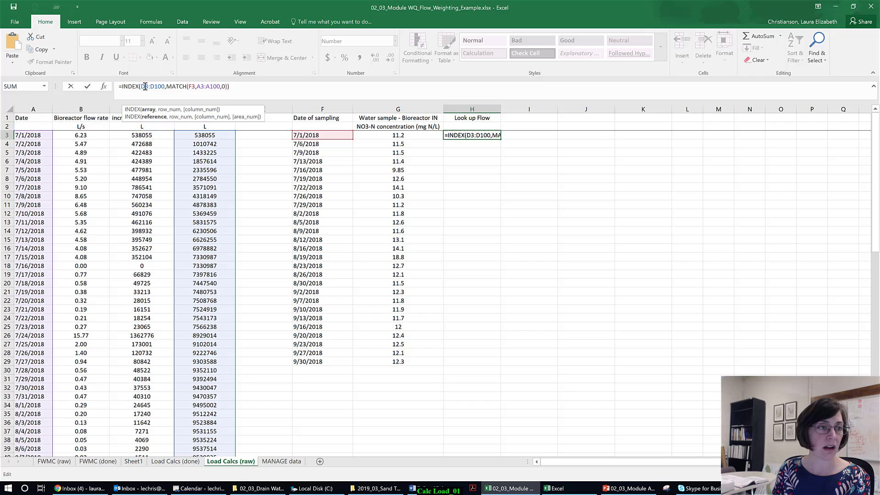
key(f4)
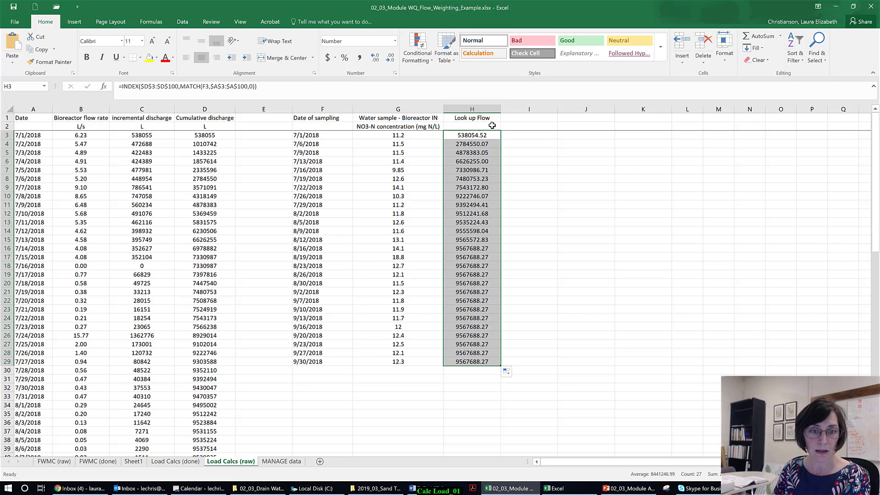
Step: Show lookups as whole numbers, label H2 'Cumu. Discharge', head I1:I2 'Increm. Discharge' (L)
click(391, 57)
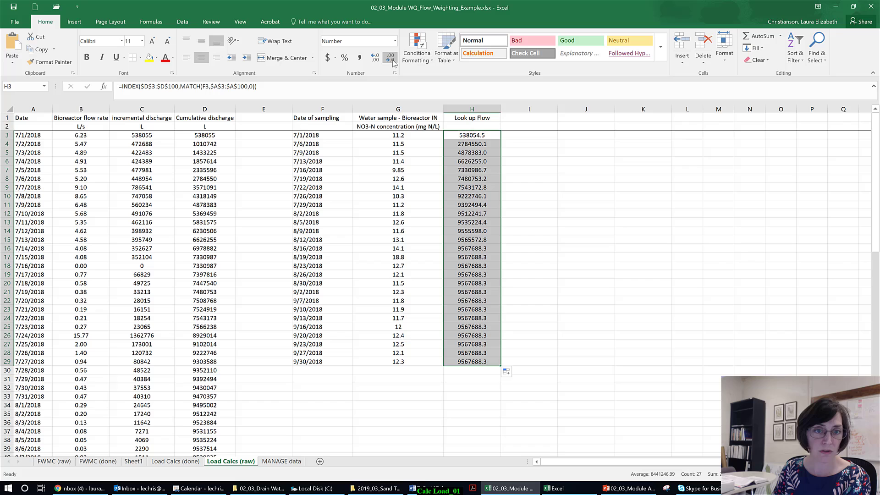
click(391, 58)
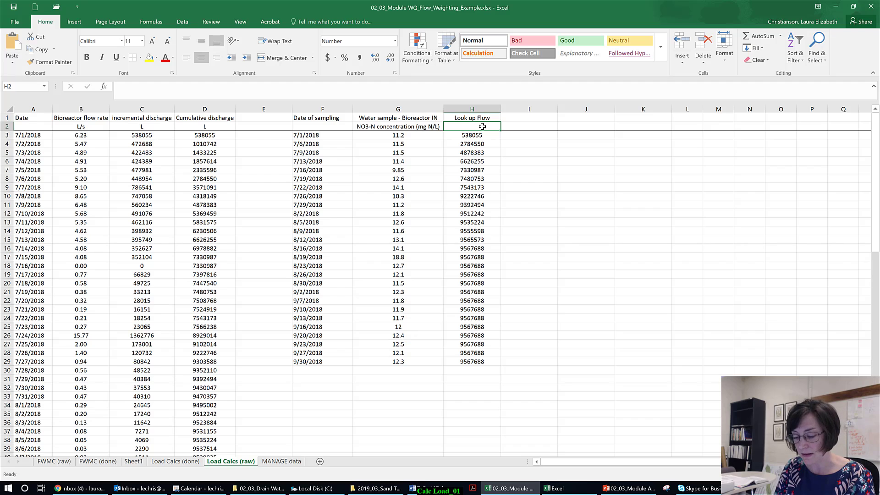
text(Cumu. Discharge)
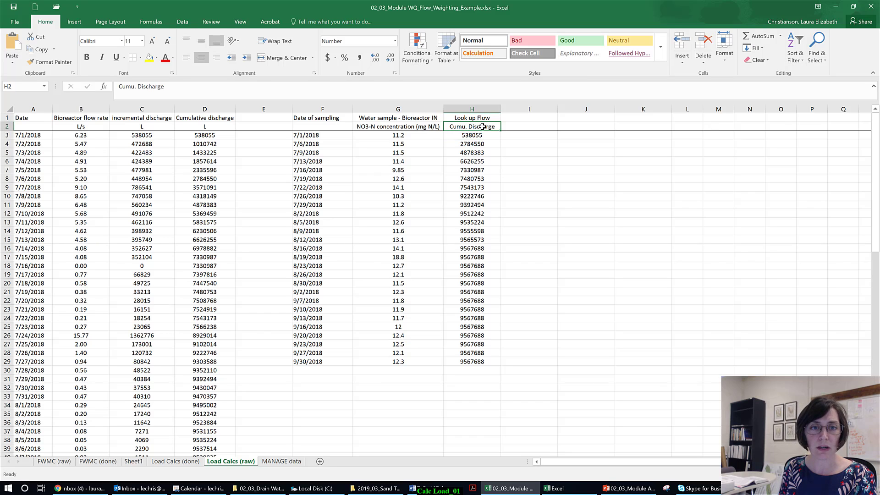
text(Increm. Discharge)
click(530, 127)
text(L)
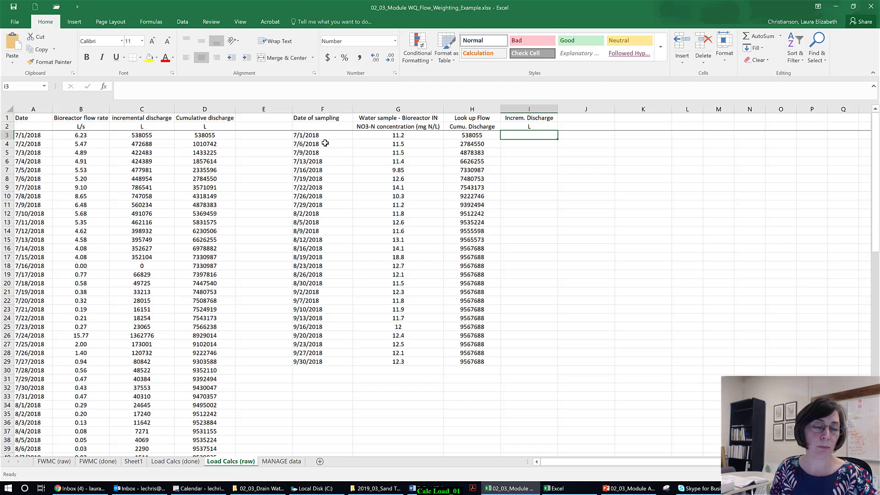
Step: Build the I3 incremental discharge formula from cumulative discharges and fill it to I29
click(322, 143)
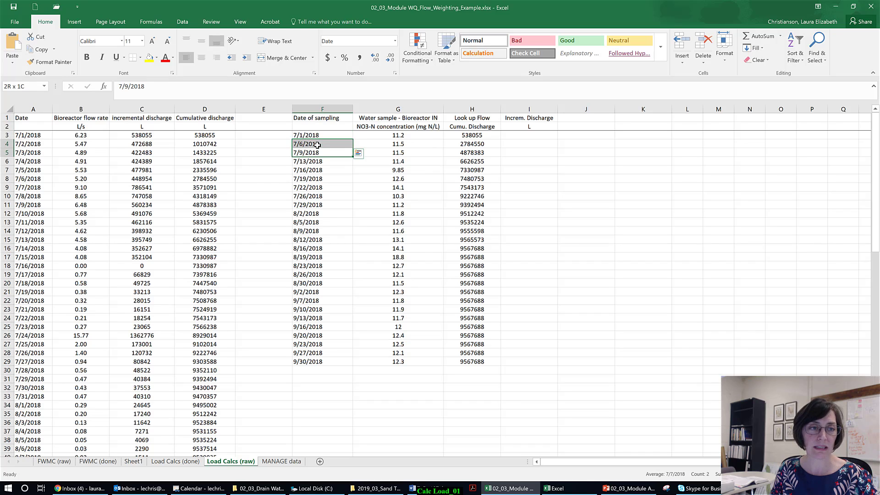
click(528, 134)
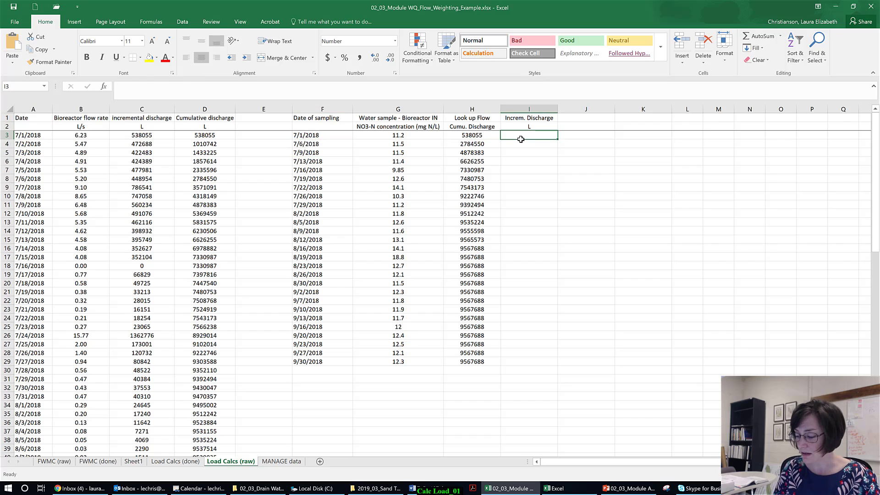
text(=)
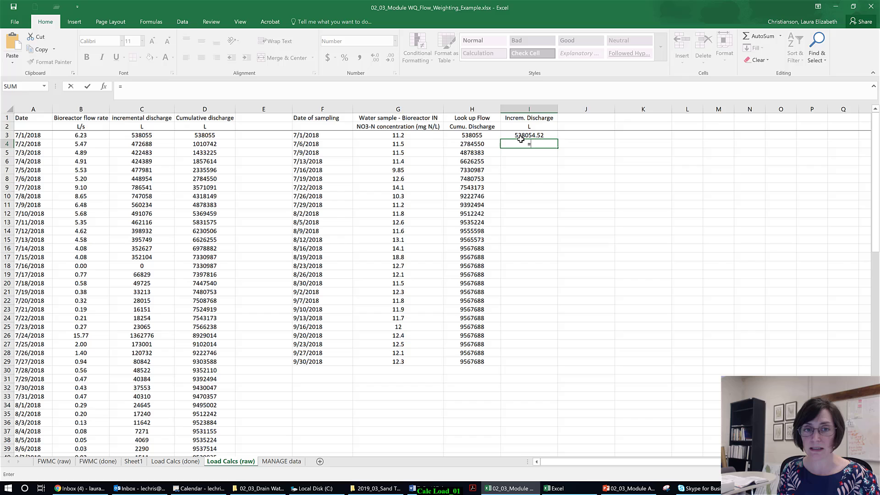
click(472, 143)
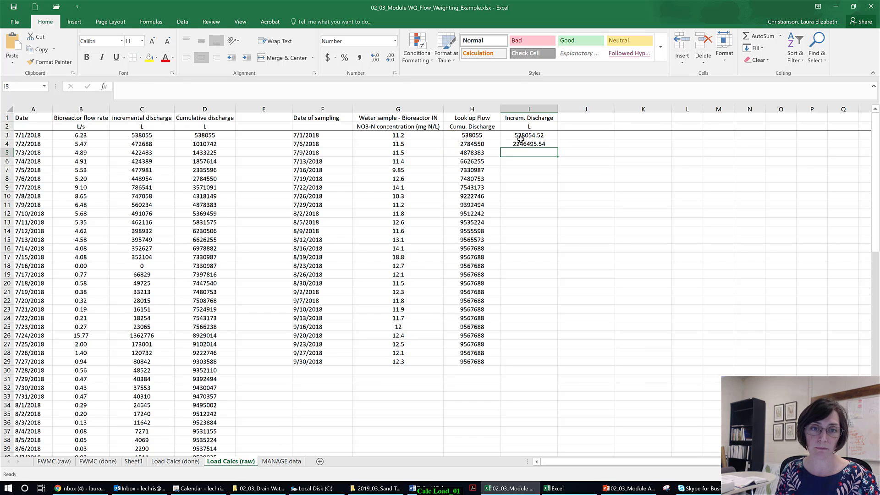
click(528, 144)
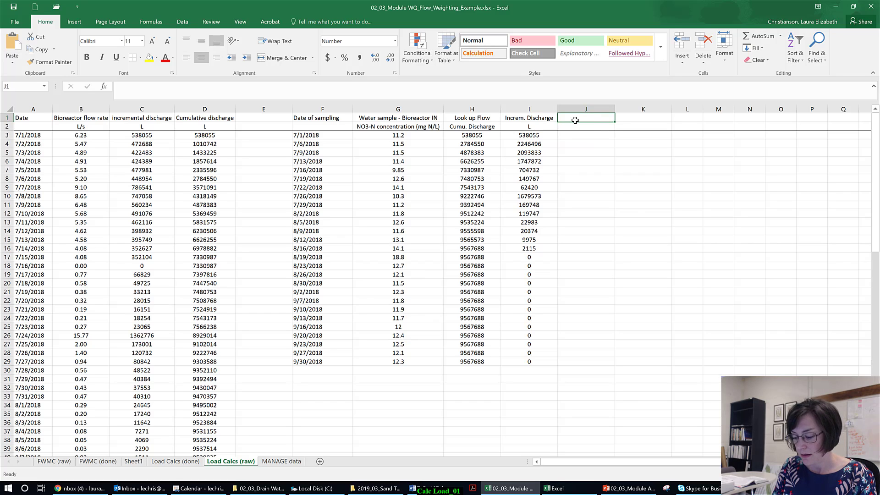
Step: Head column J 'Incremental Load' with units g NO3-N
text(Incremental Load)
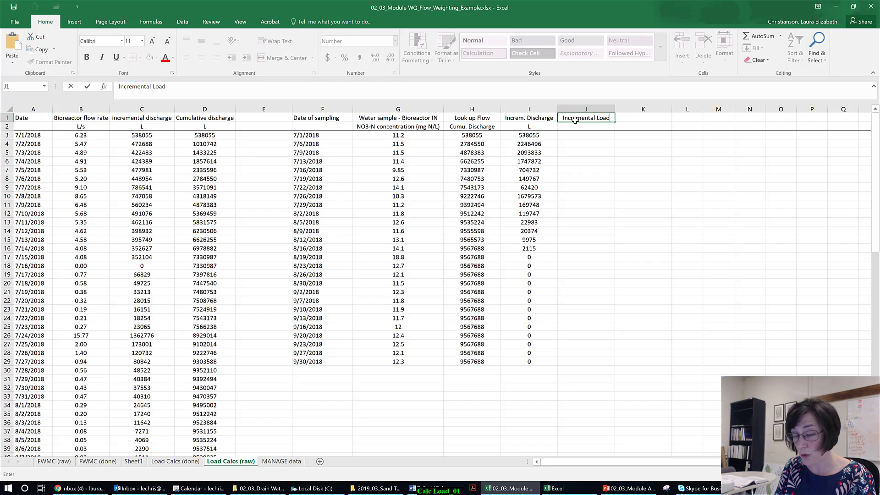
key(enter)
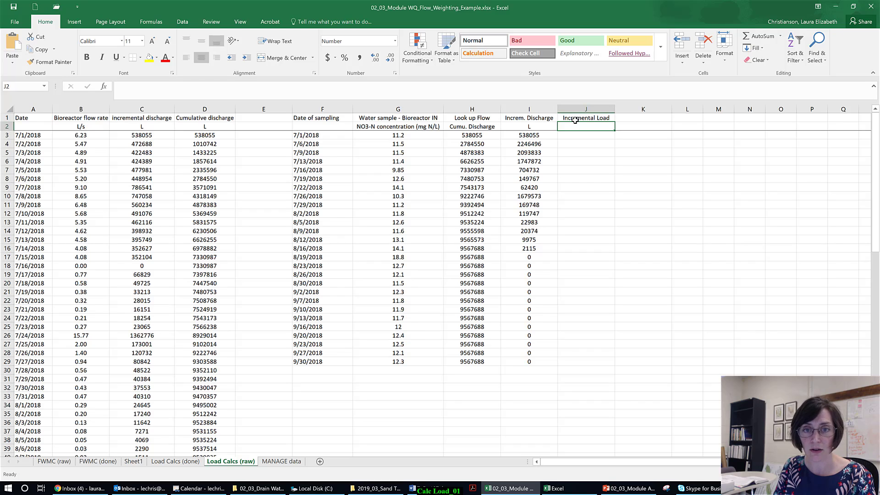
text(g NO)
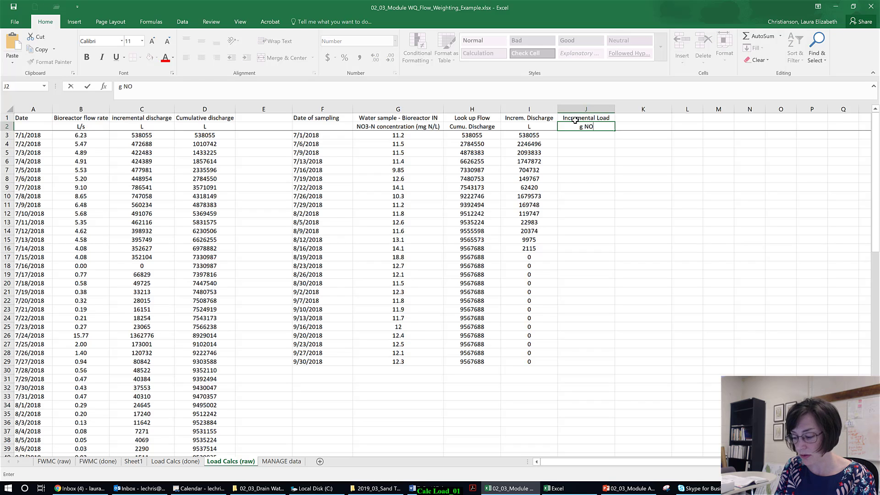
text(3-N)
click(585, 135)
text(=G3*I3))
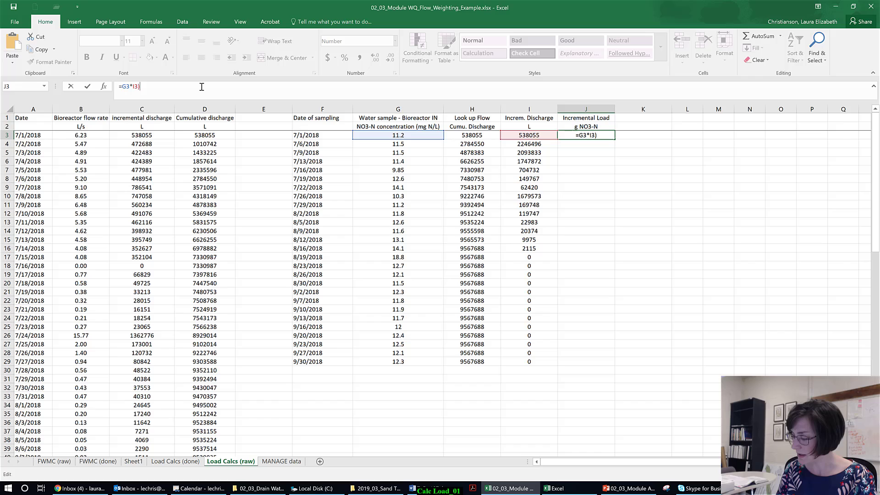
Step: Enter =(G3*I3)/1000 in J3, fill down to J29, and show whole grams
text(/1000)
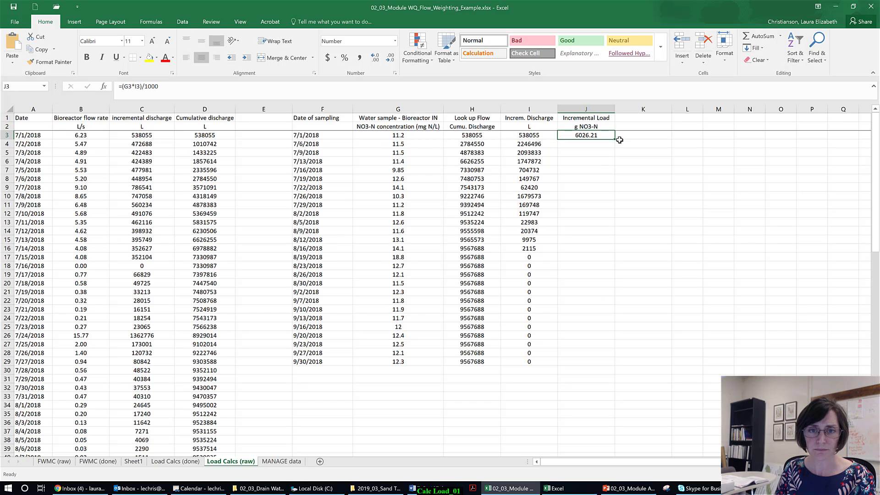
drag(586, 135, 585, 300)
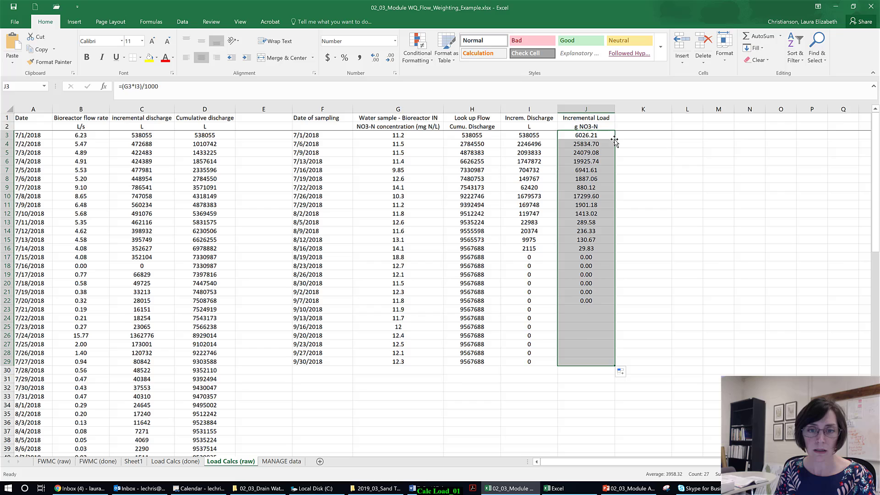
click(391, 57)
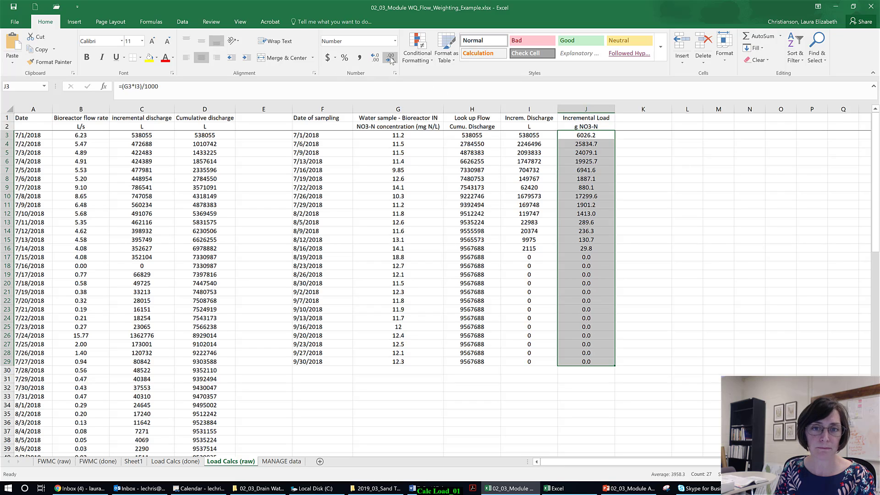
click(391, 57)
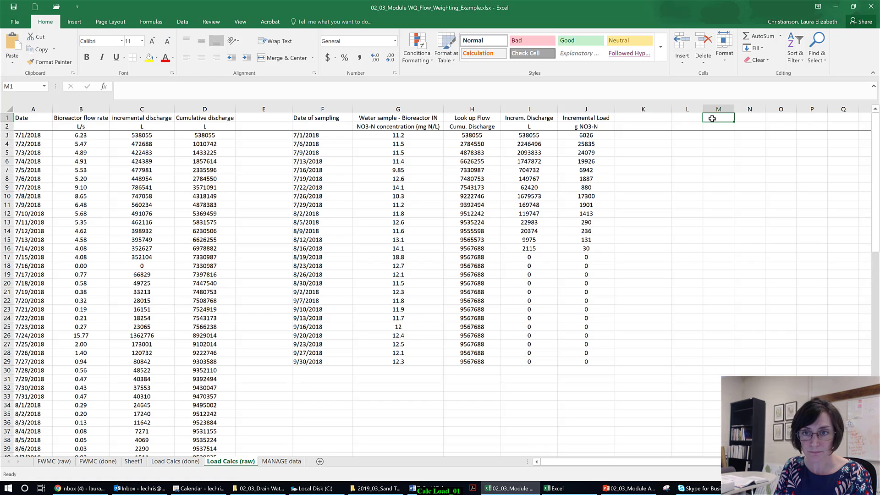
Step: Note '20 hectare' in M1:N1 and head K1:K2 'Incremental Loss' (kg NO3-N/ha)
text(20)
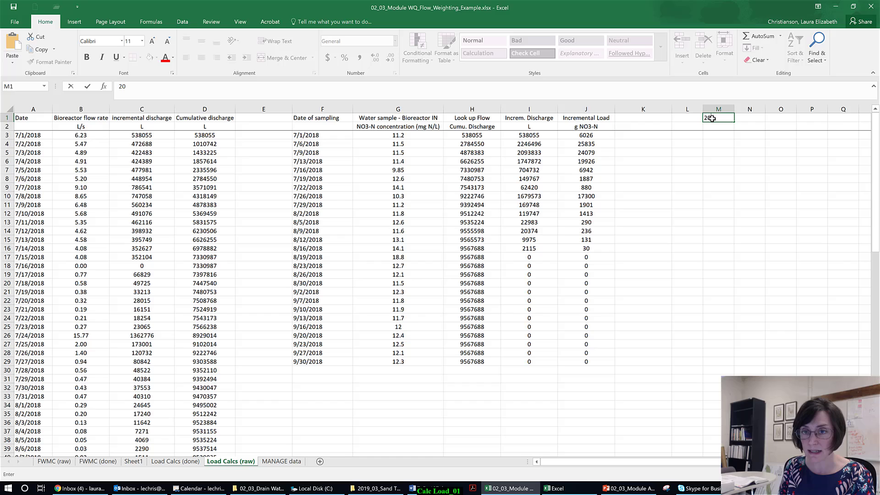
text(hectare)
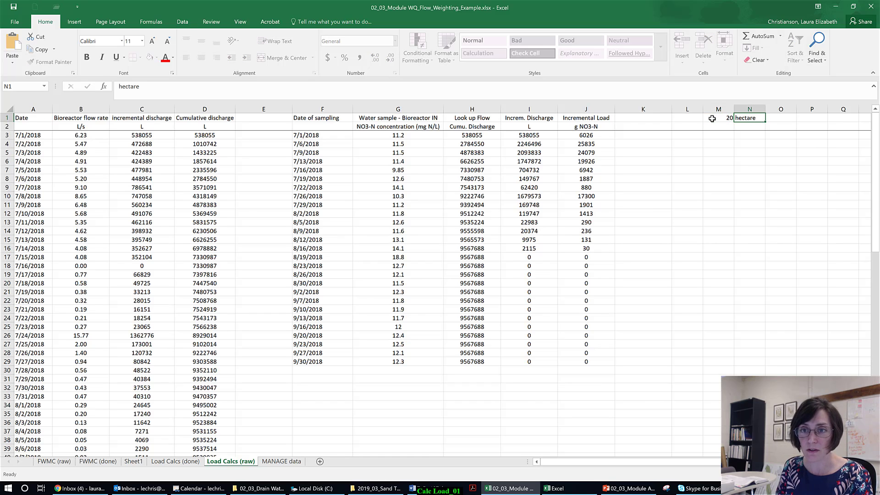
click(642, 117)
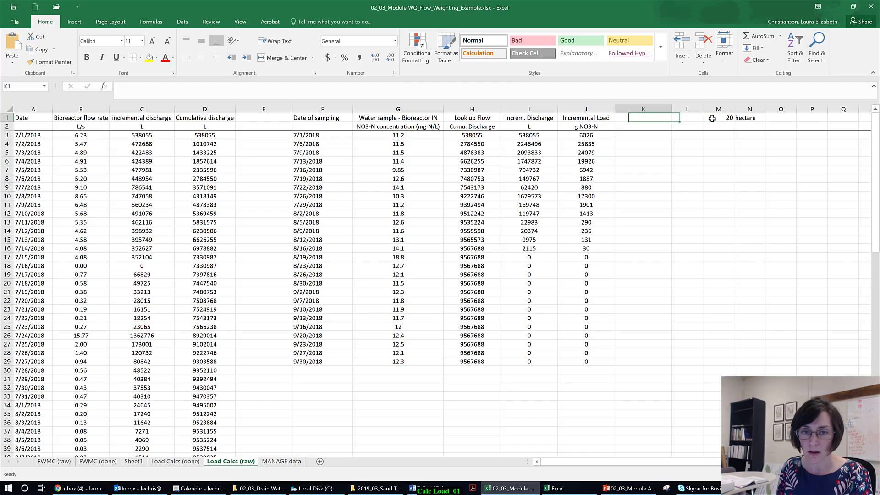
text(Incremental Loss)
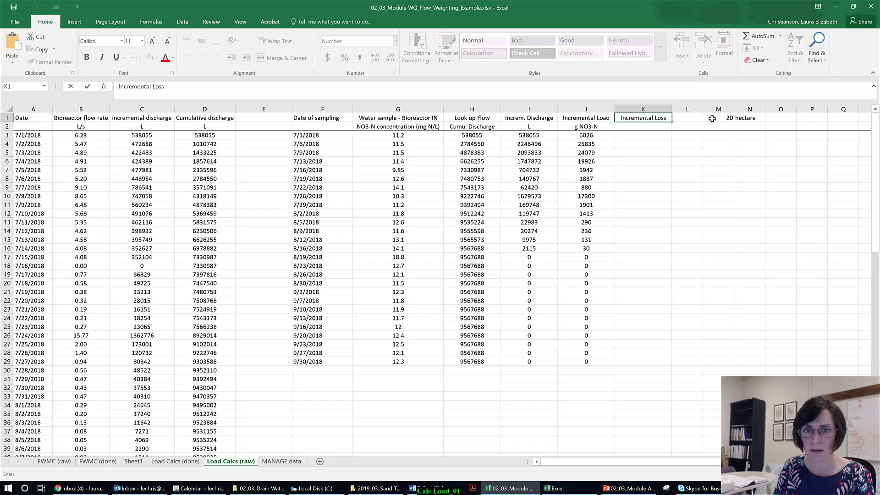
text(kg)
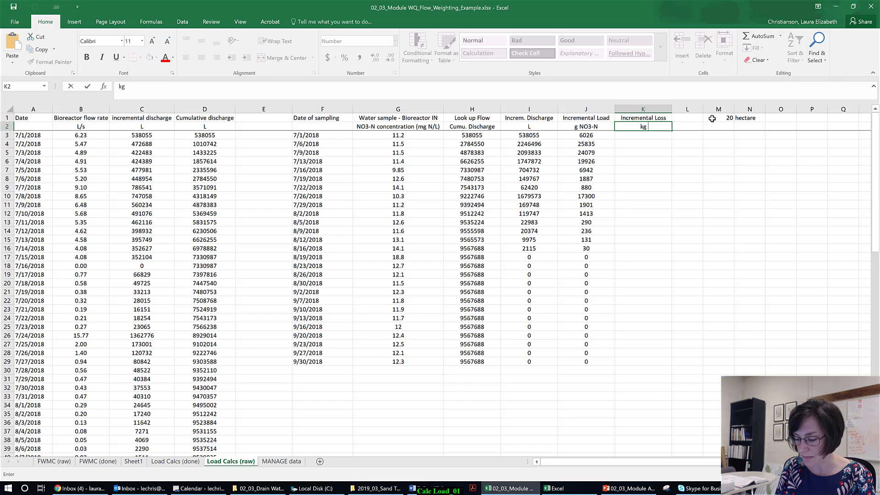
text(/ha)
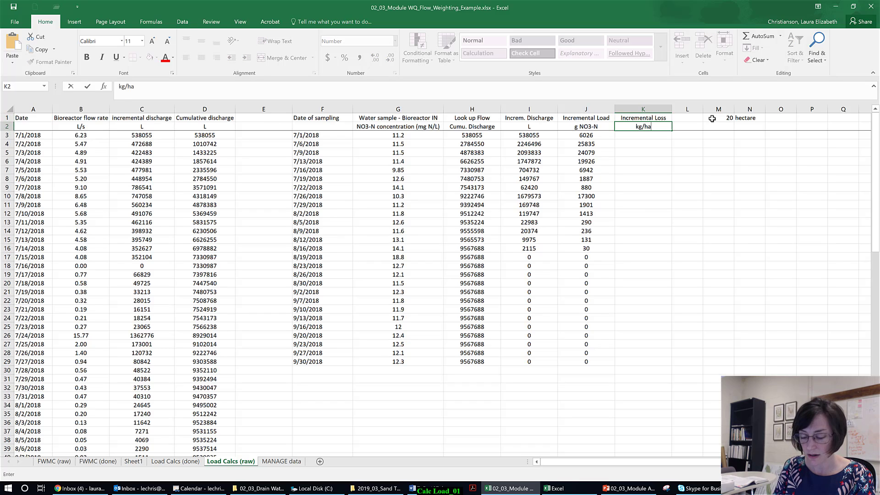
key(Backspace)
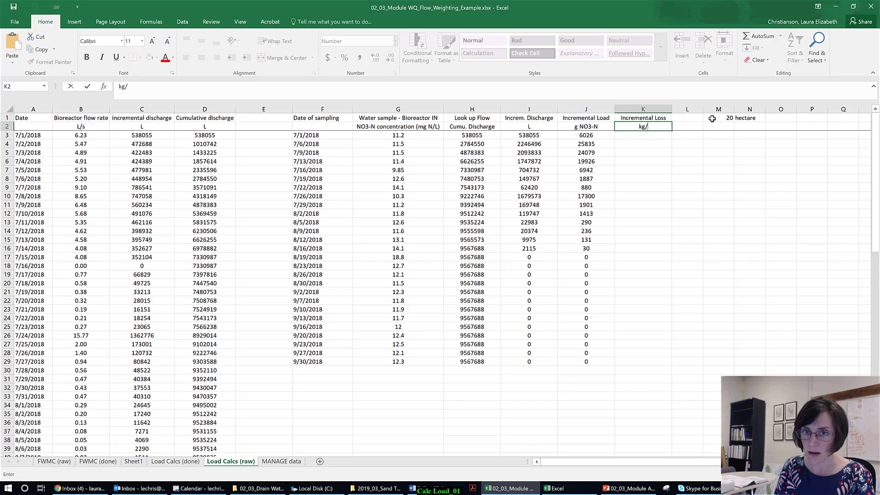
text(NO3-N)
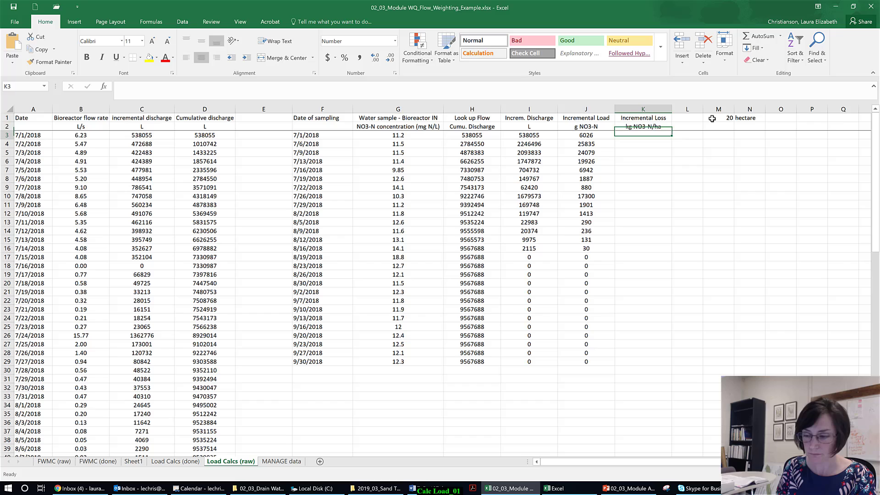
Step: Enter =(J3/1000)/$M$1 in K3 and fill it down to K29
text(=J3)
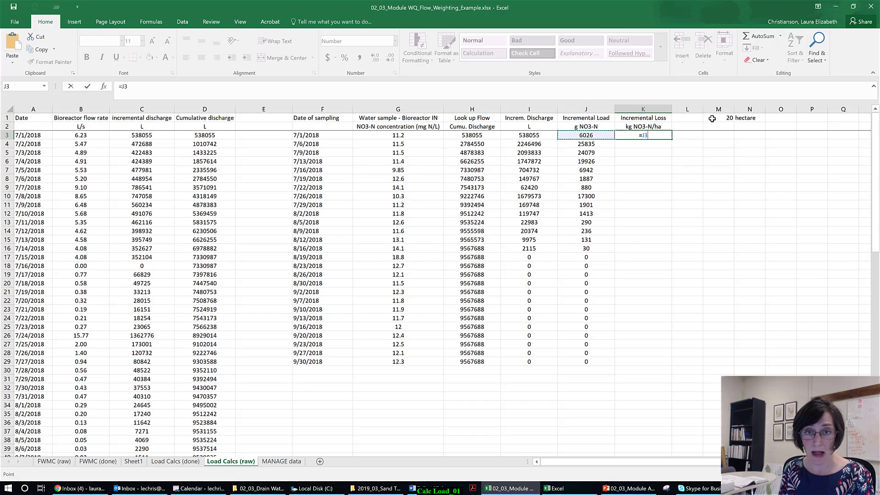
text(/)
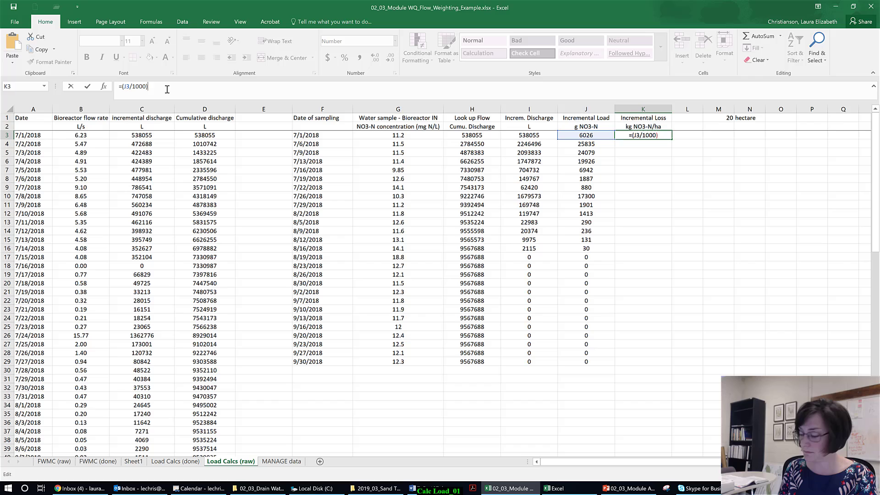
text(/)
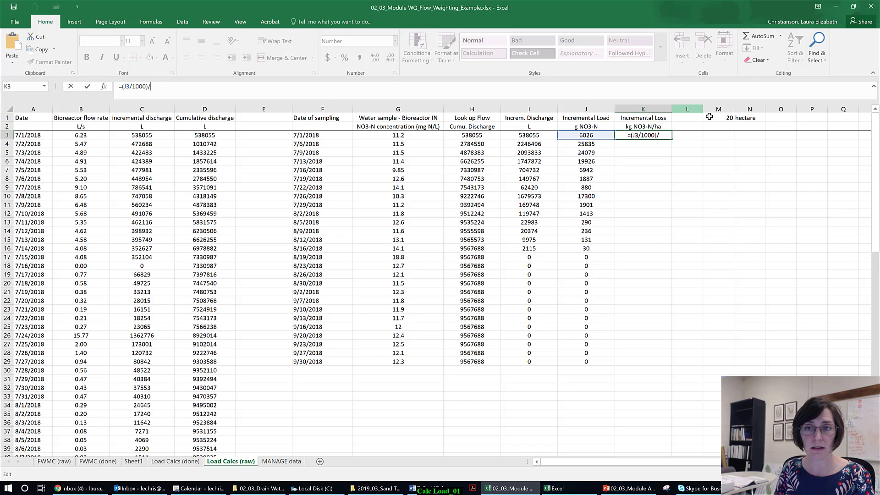
click(718, 117)
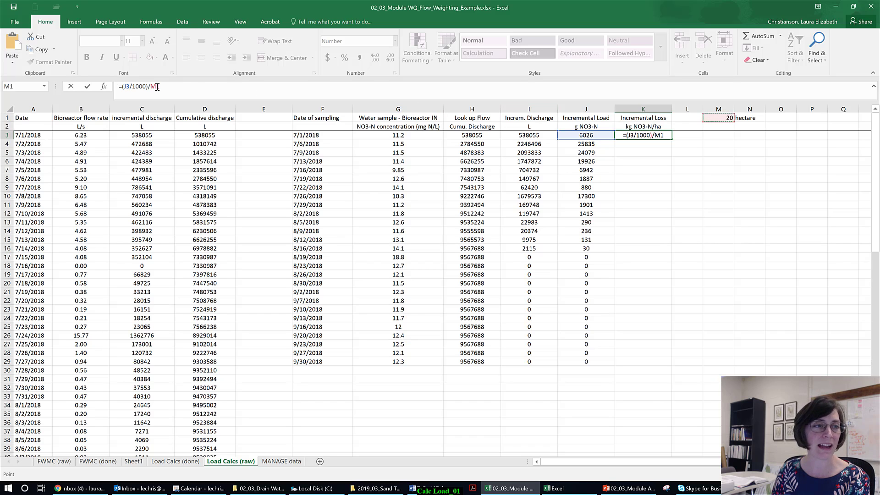
key(f4)
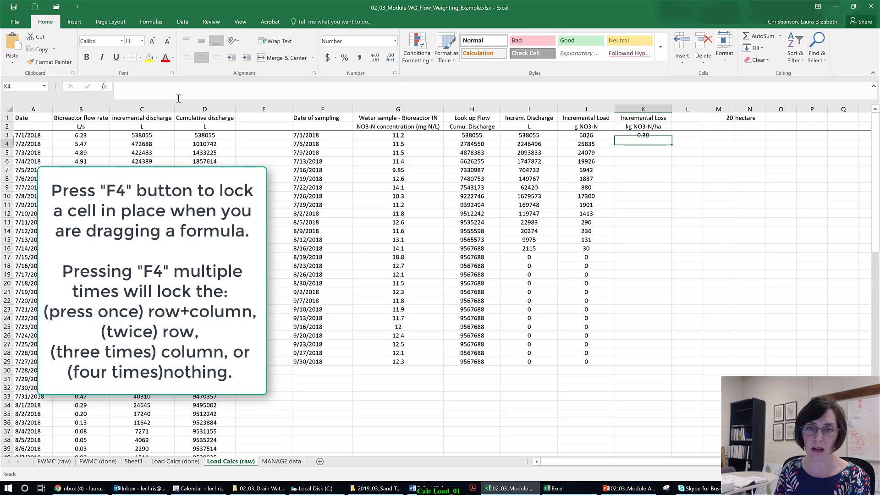
click(643, 135)
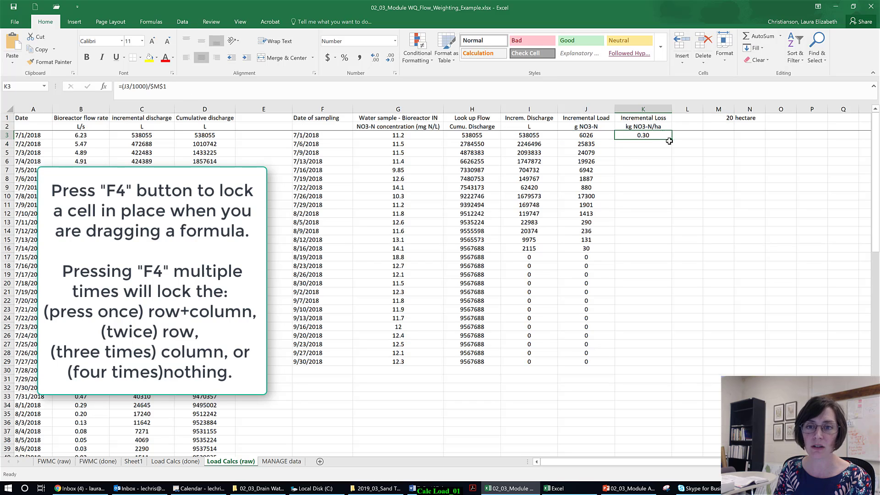
drag(668, 140, 668, 362)
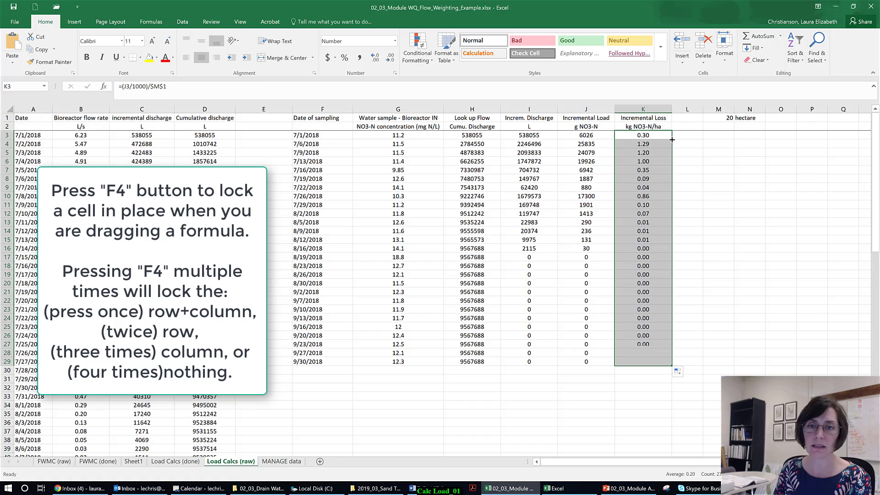